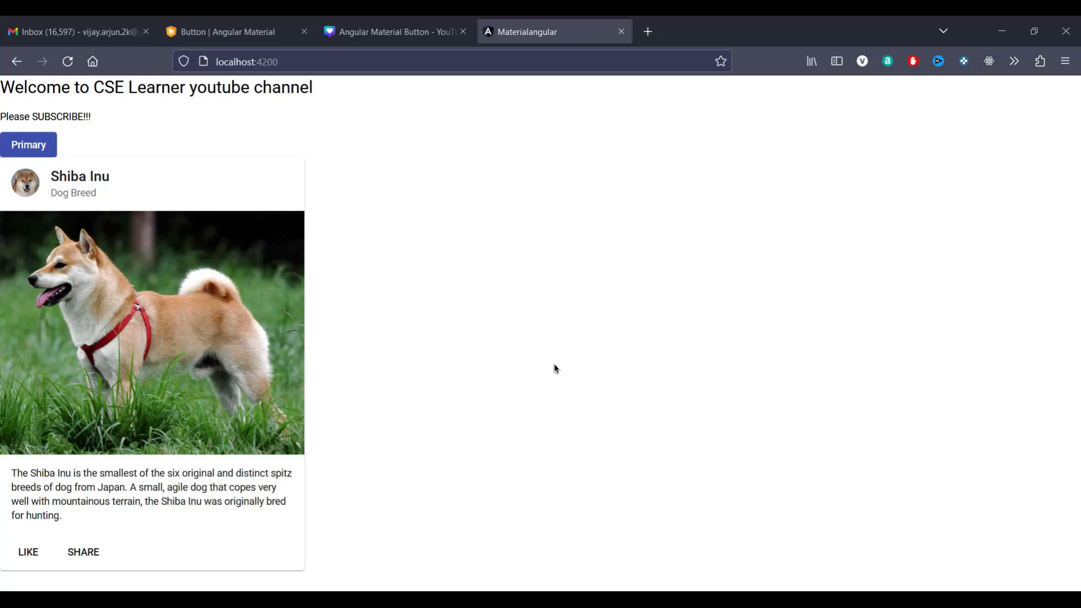
pyautogui.moveTo(531, 366)
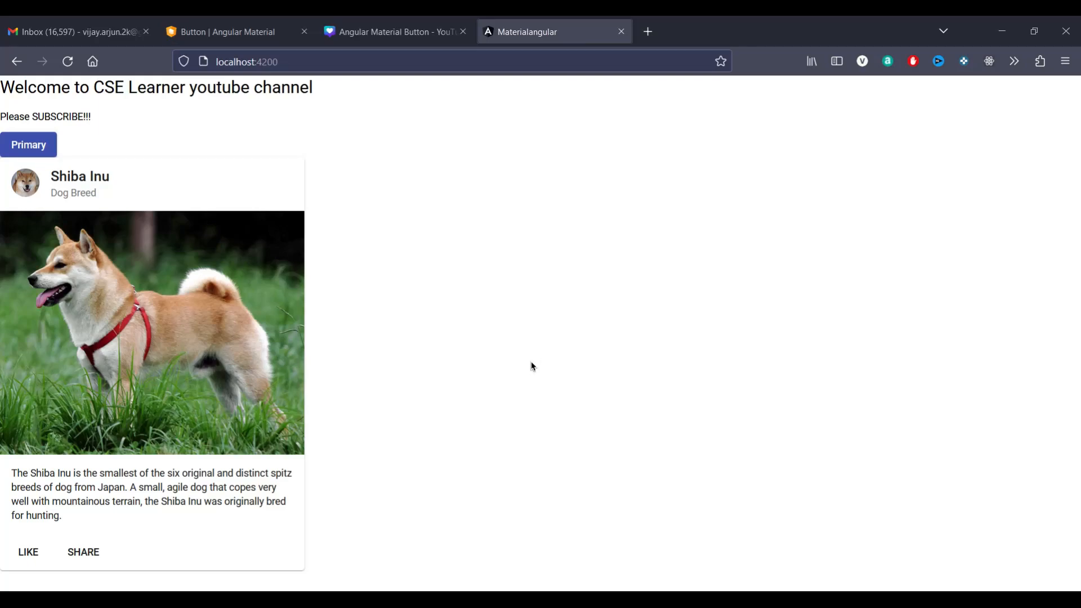
pyautogui.moveTo(406, 200)
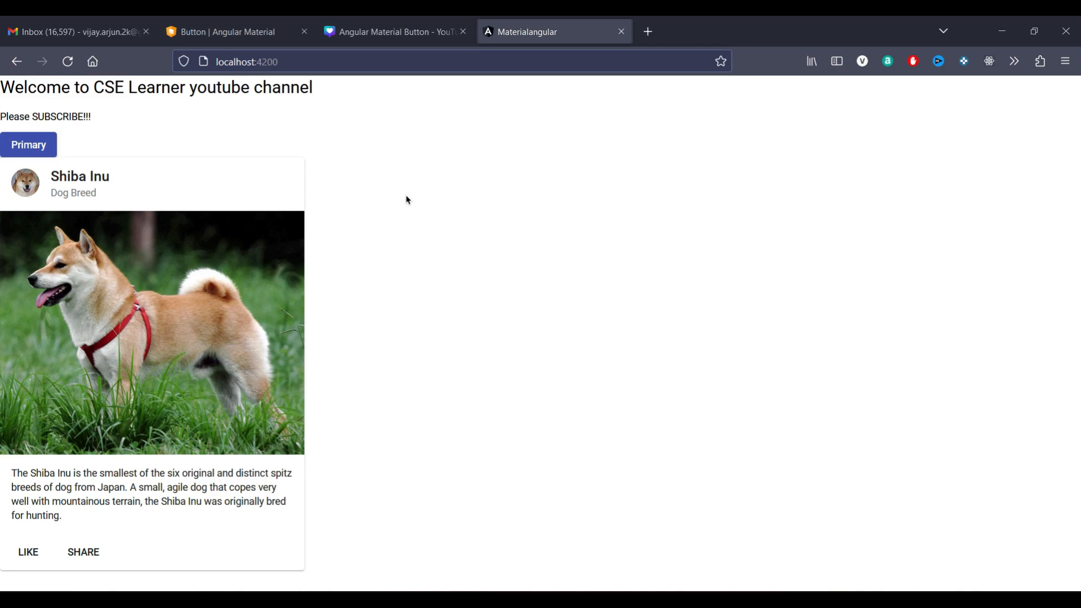
# Navigate the Angular Material docs sidebar to the Grid list component overview
pyautogui.click(227, 32)
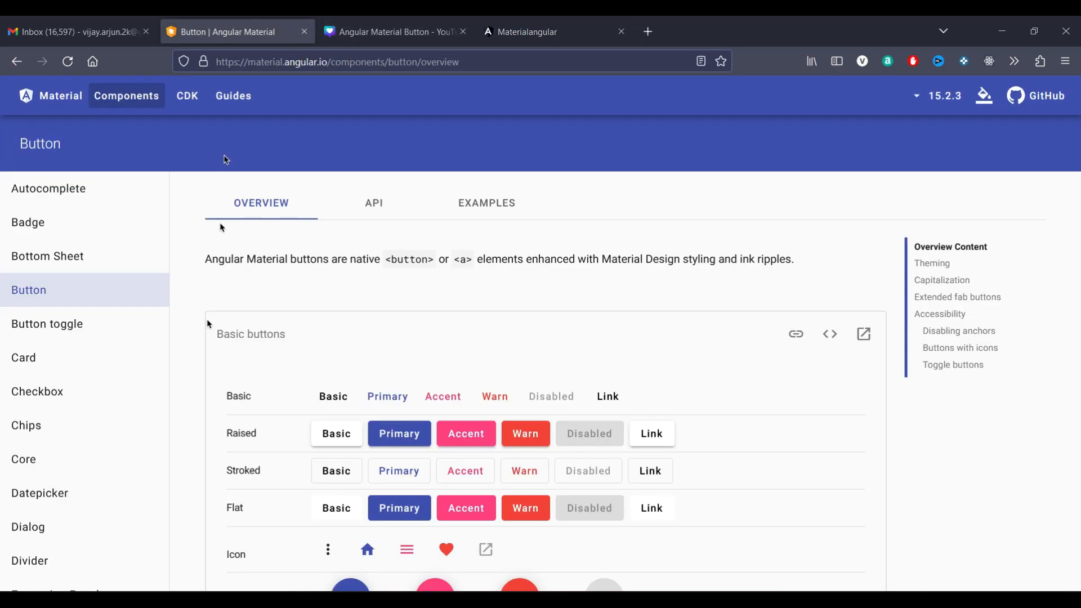
pyautogui.scroll(-3)
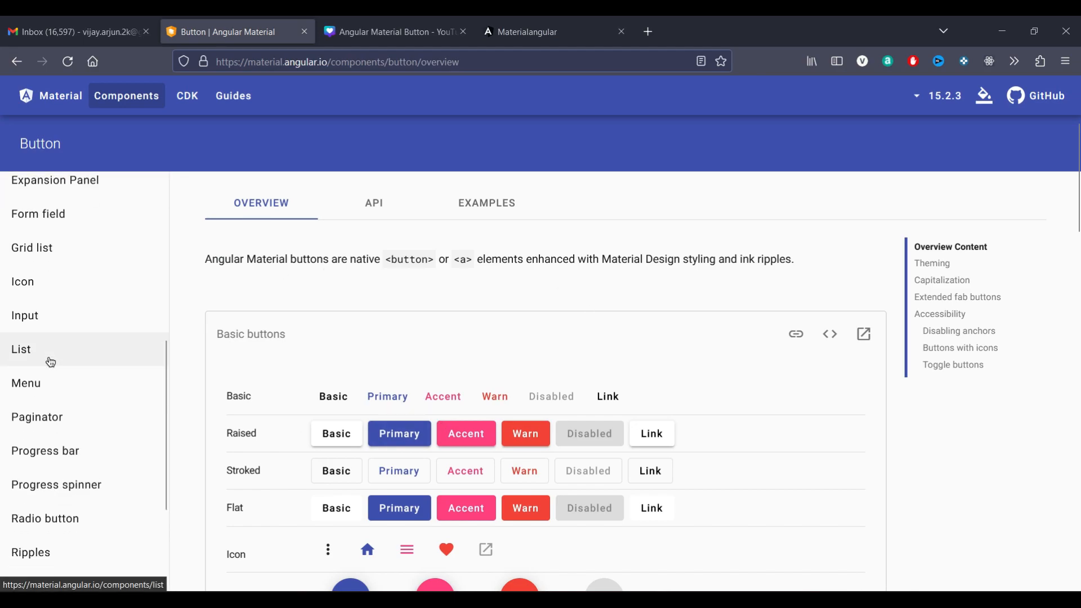
pyautogui.scroll(-3)
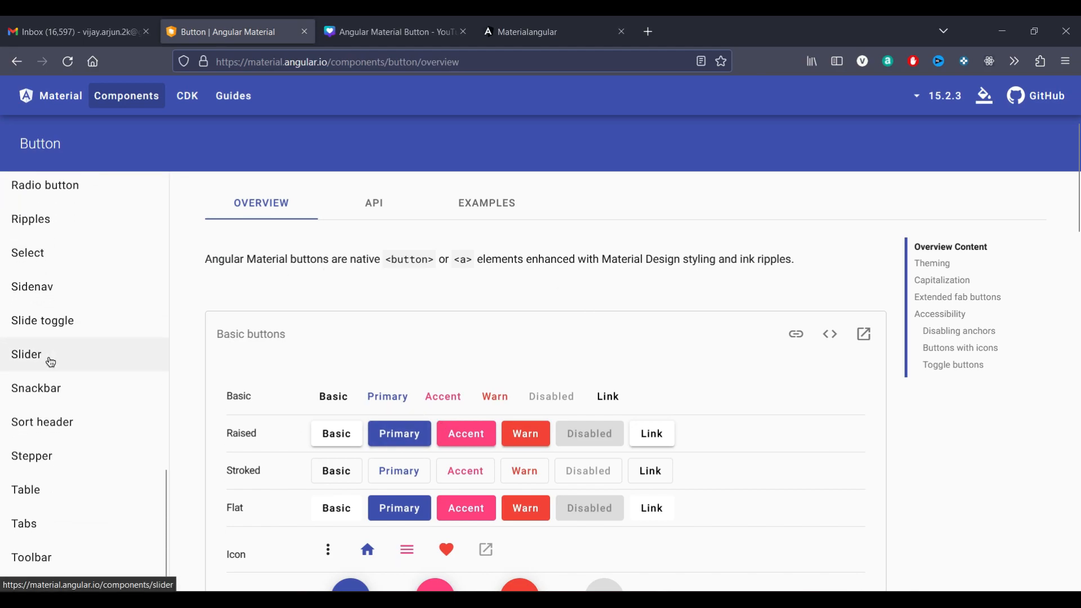
pyautogui.moveTo(100, 435)
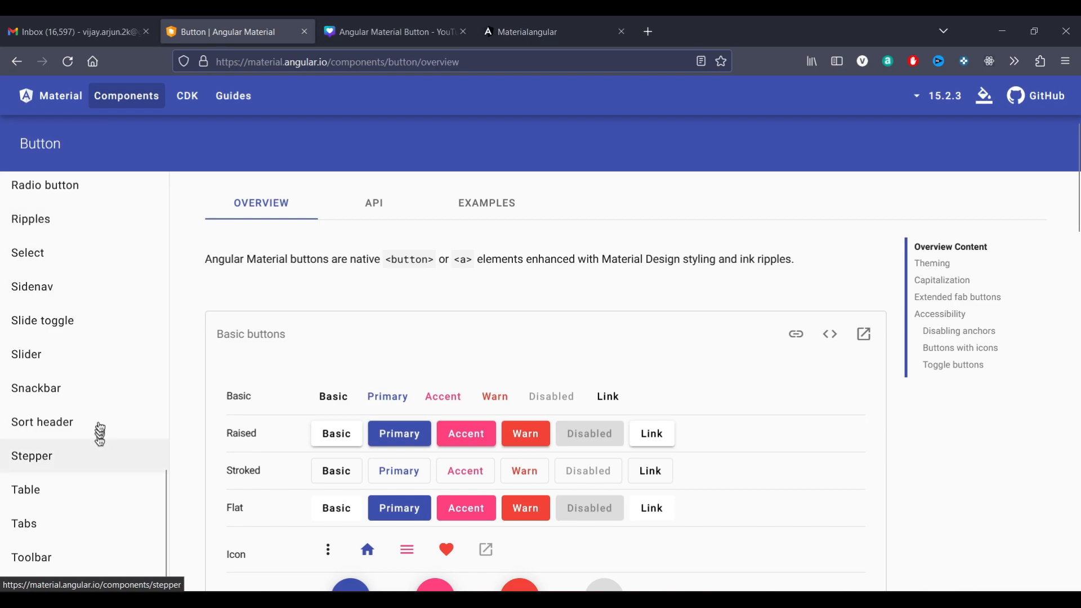
pyautogui.click(32, 239)
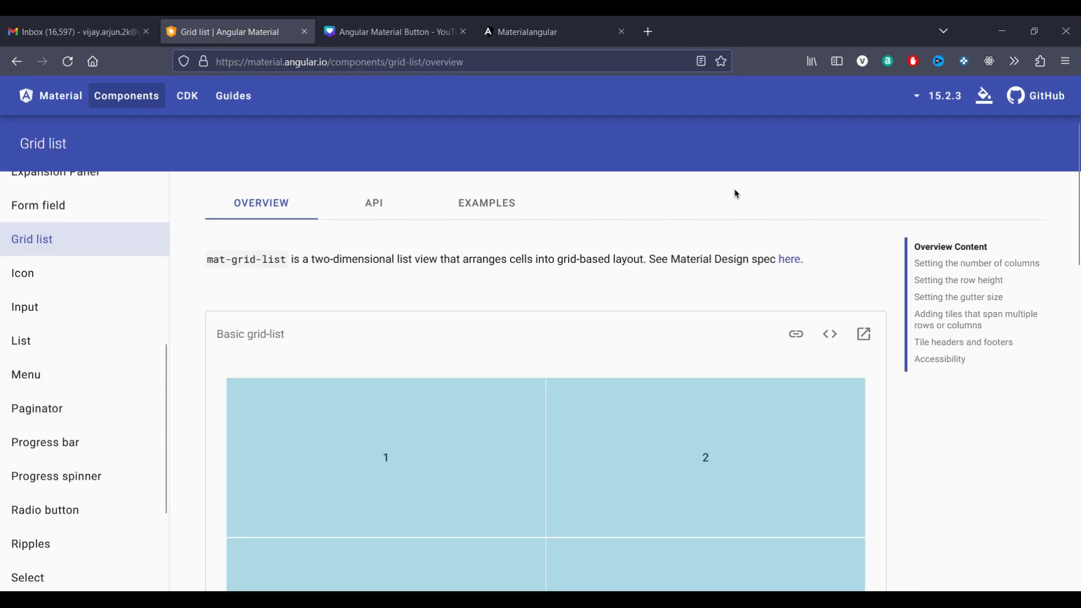
# Reveal the HTML source of the basic 2x2 grid-list example
pyautogui.scroll(-3)
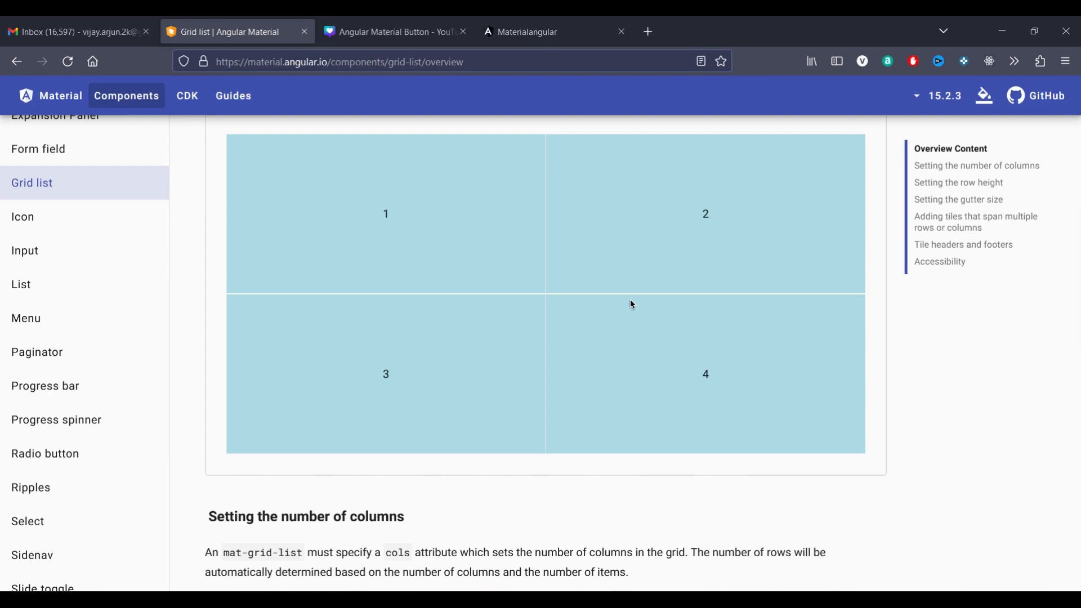
pyautogui.moveTo(714, 354)
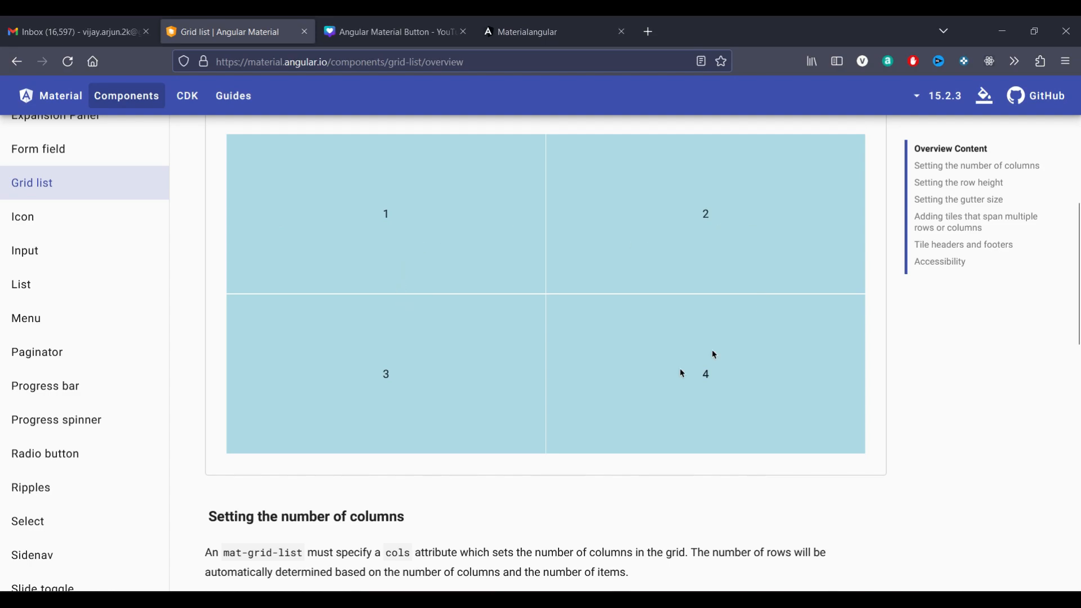
pyautogui.moveTo(344, 188)
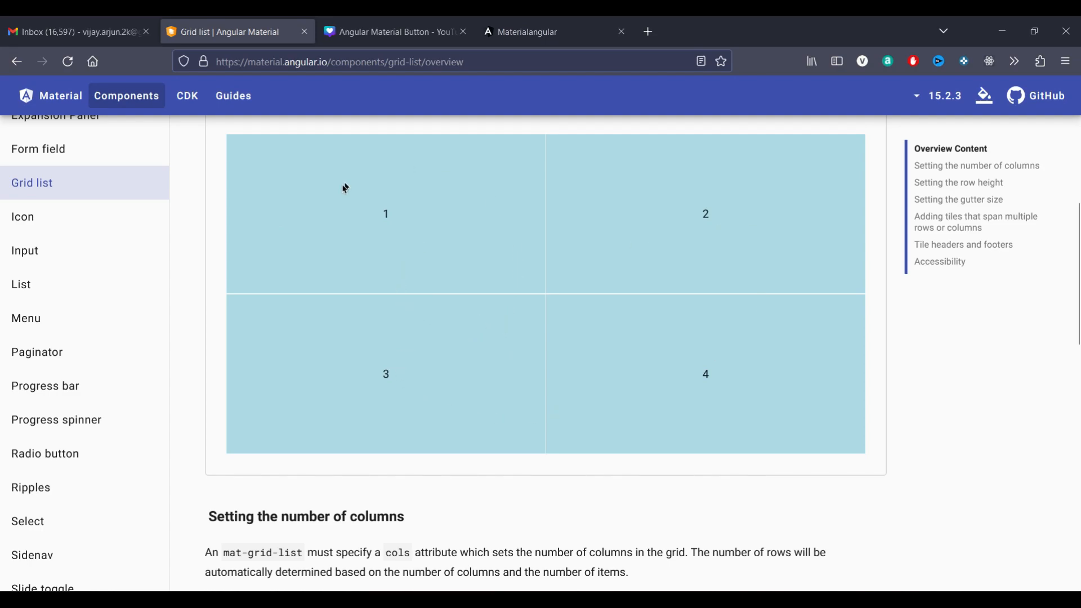
pyautogui.moveTo(452, 187)
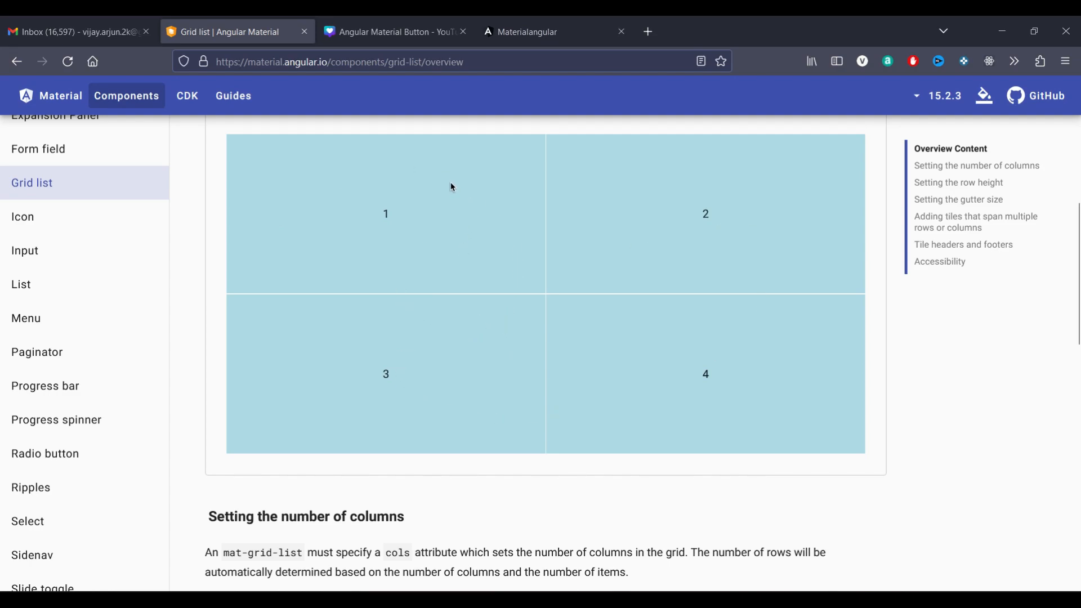
pyautogui.moveTo(293, 222)
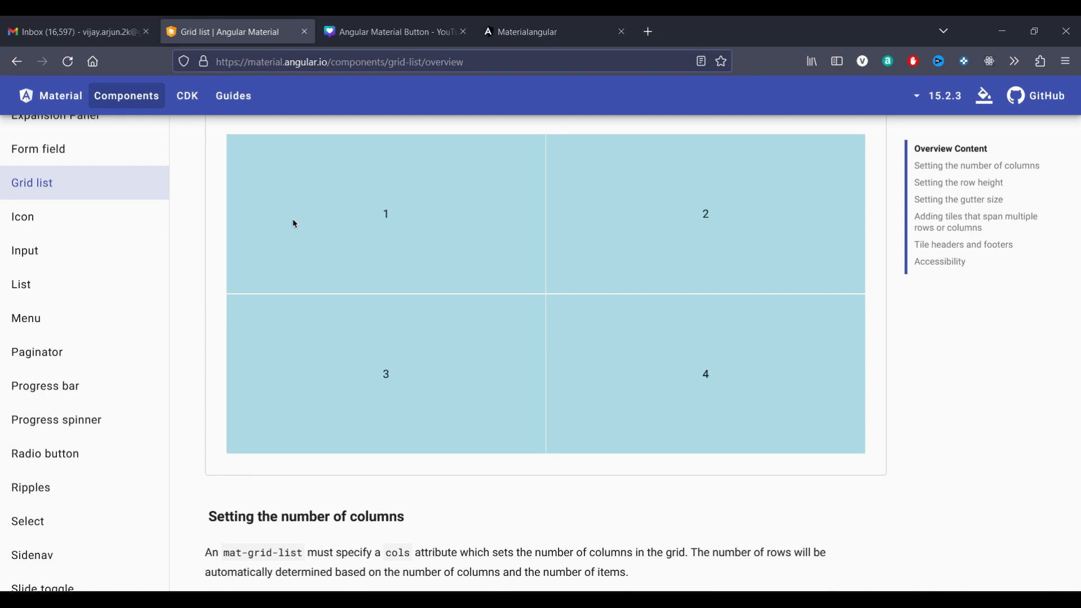
pyautogui.scroll(3)
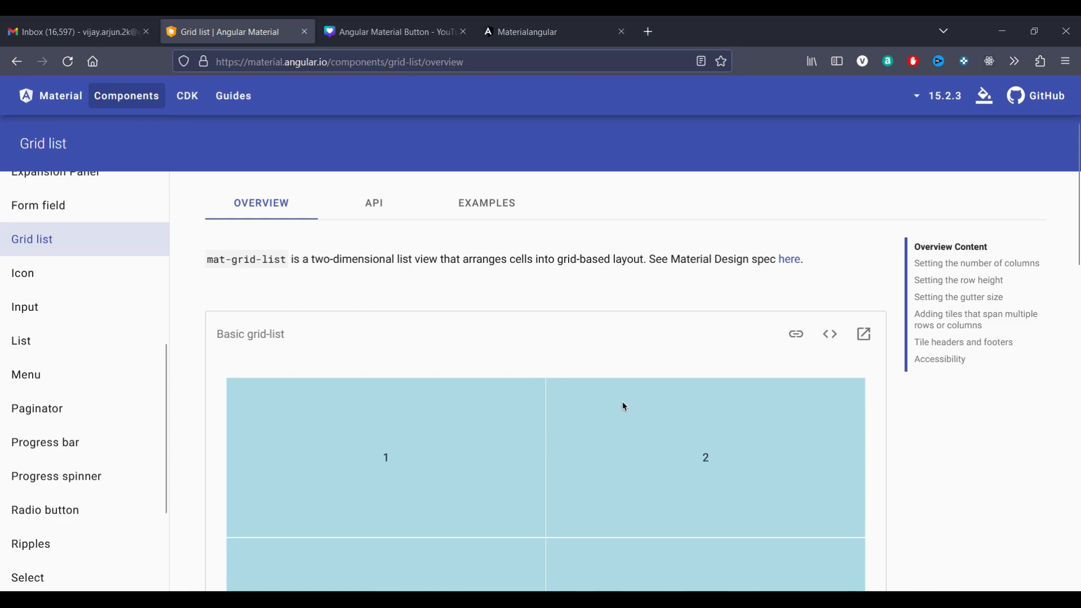
pyautogui.scroll(-3)
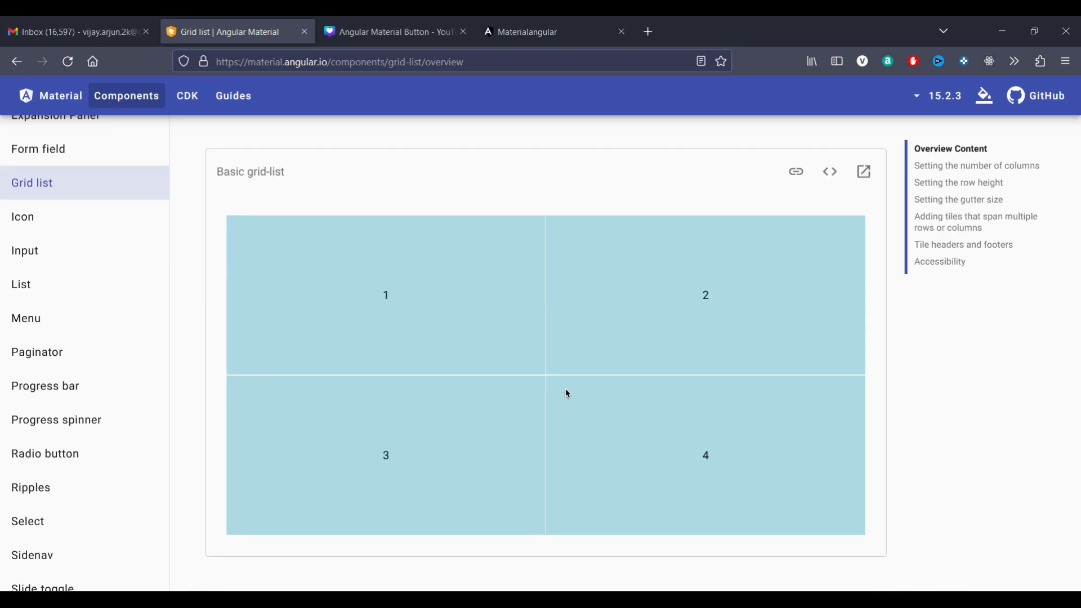
pyautogui.moveTo(637, 374)
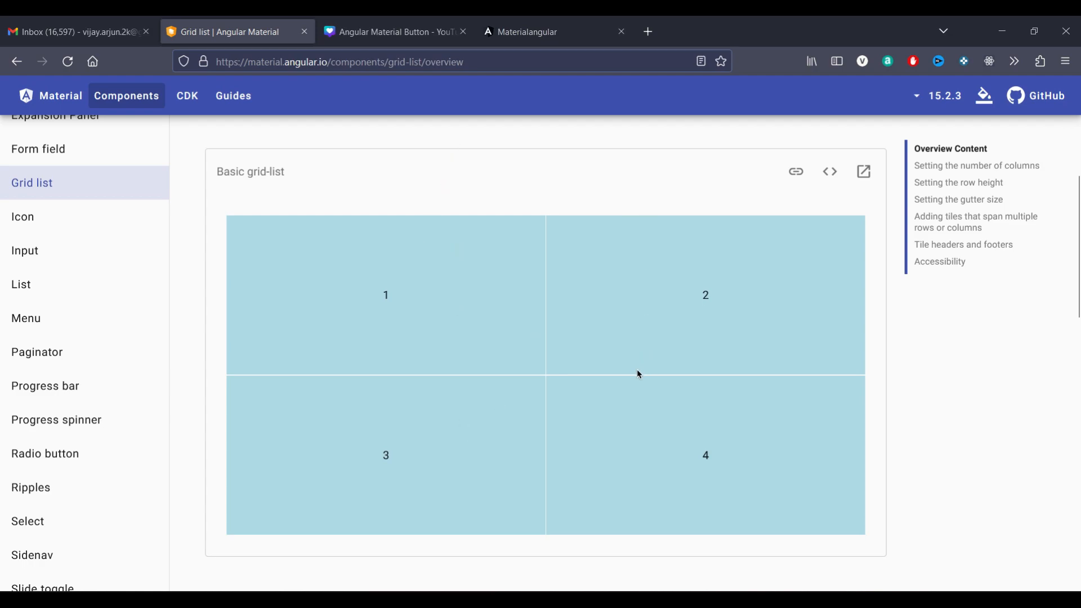
pyautogui.click(830, 171)
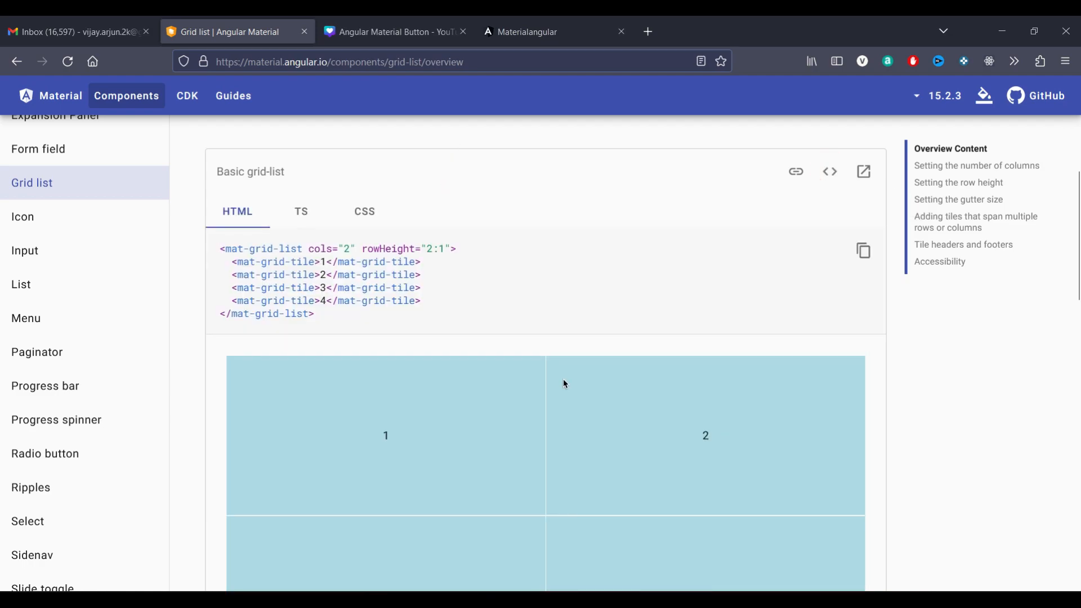
pyautogui.click(374, 202)
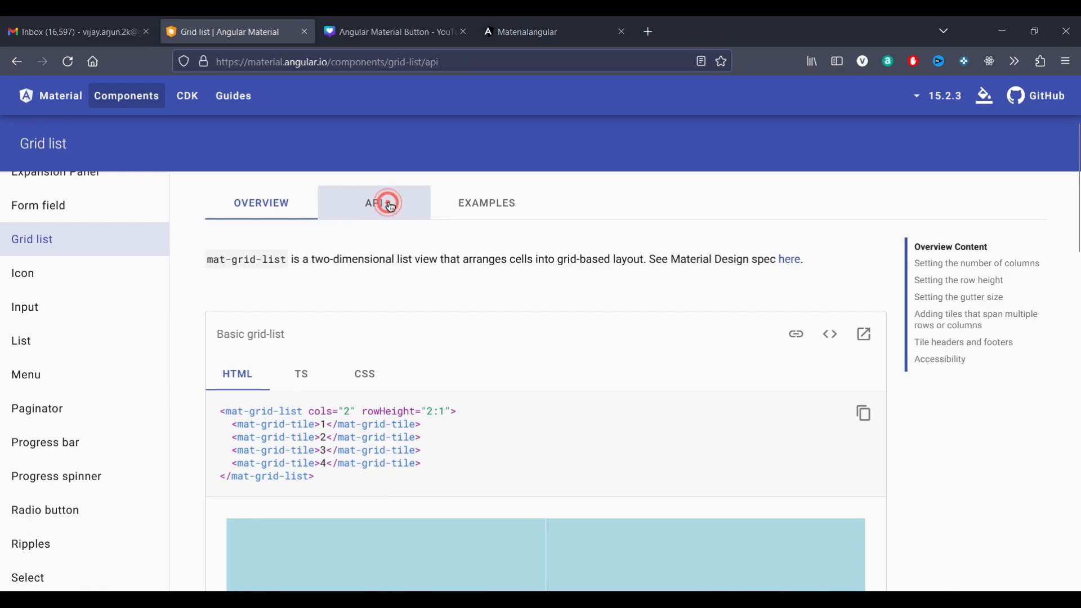
# Select the MatGridListModule import statement in the Grid list API reference
pyautogui.click(374, 203)
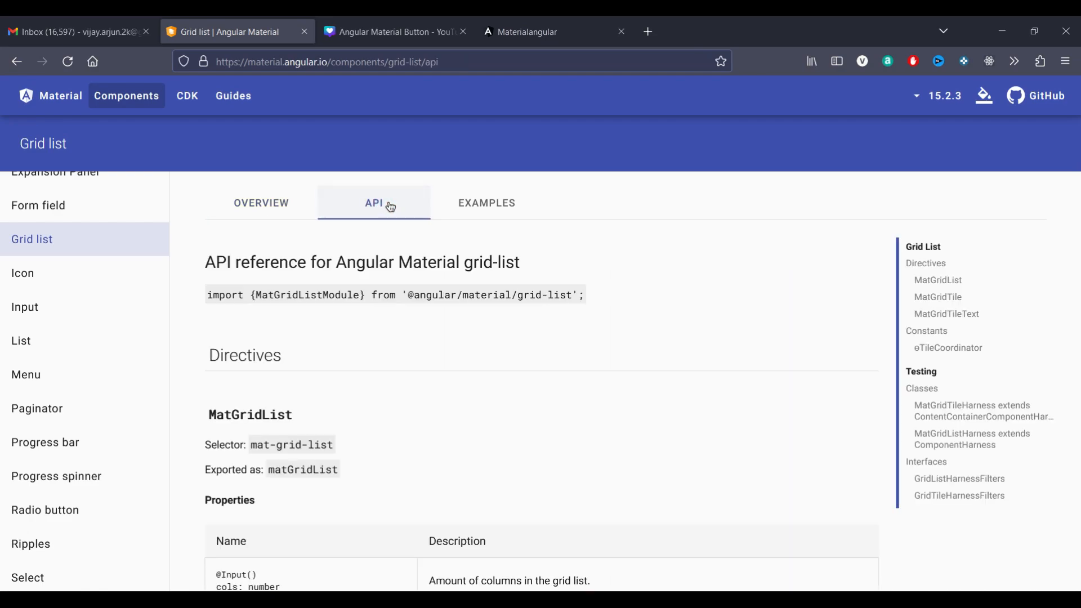
pyautogui.click(207, 294)
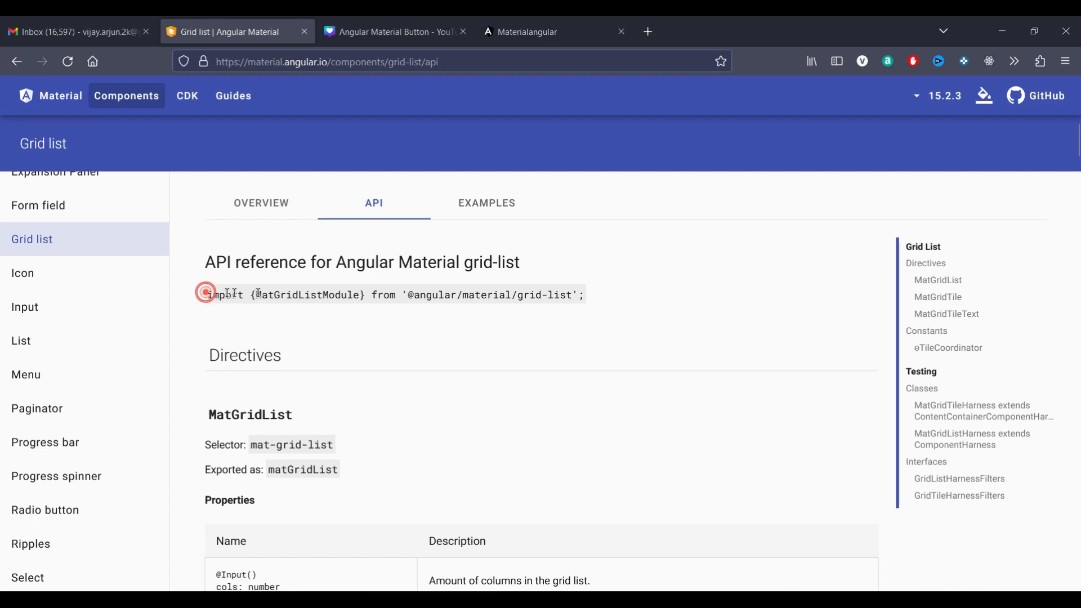
pyautogui.tripleClick(393, 294)
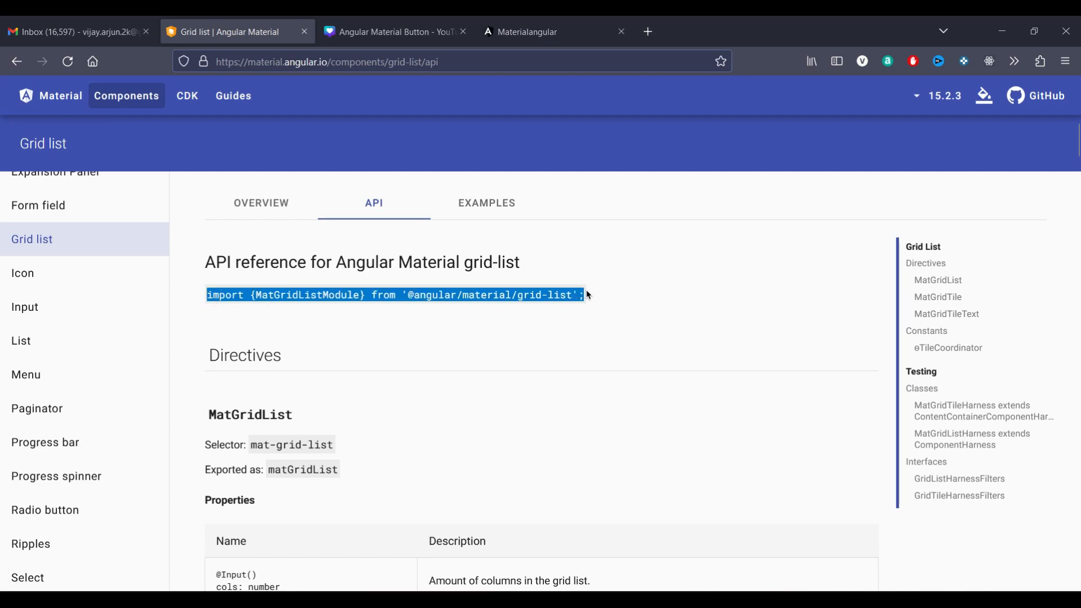
pyautogui.moveTo(291, 302)
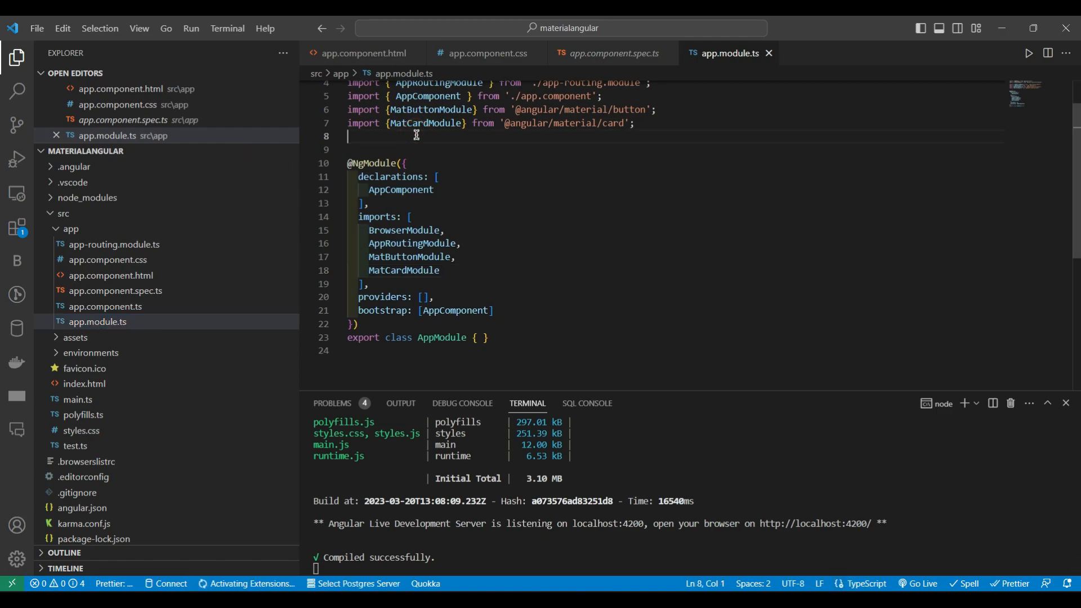
pyautogui.write("import {MatGridListModule} from '@angular/material/grid-list';")
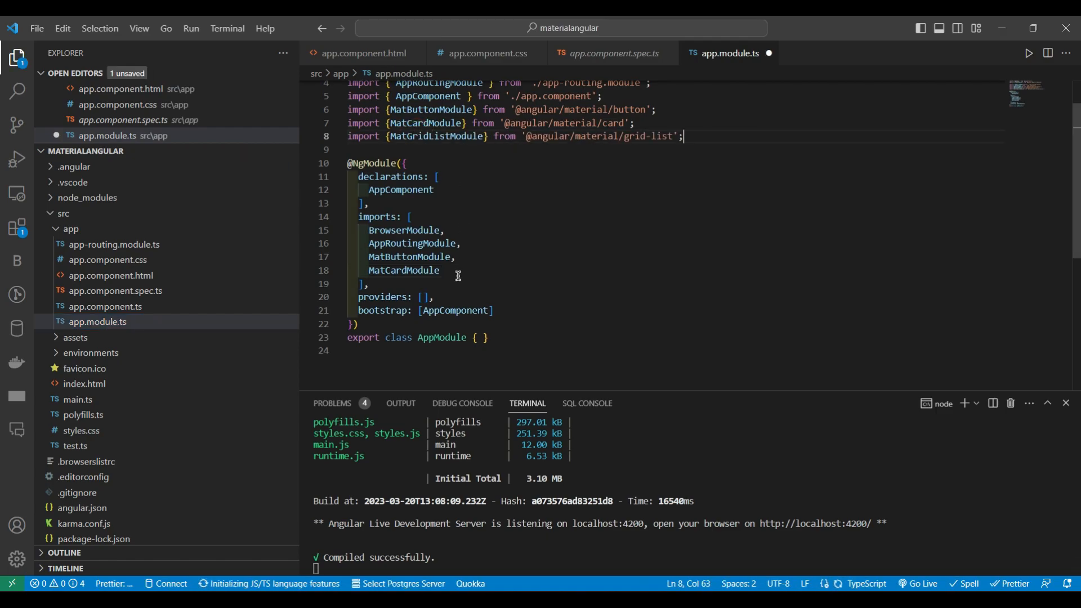
pyautogui.click(447, 269)
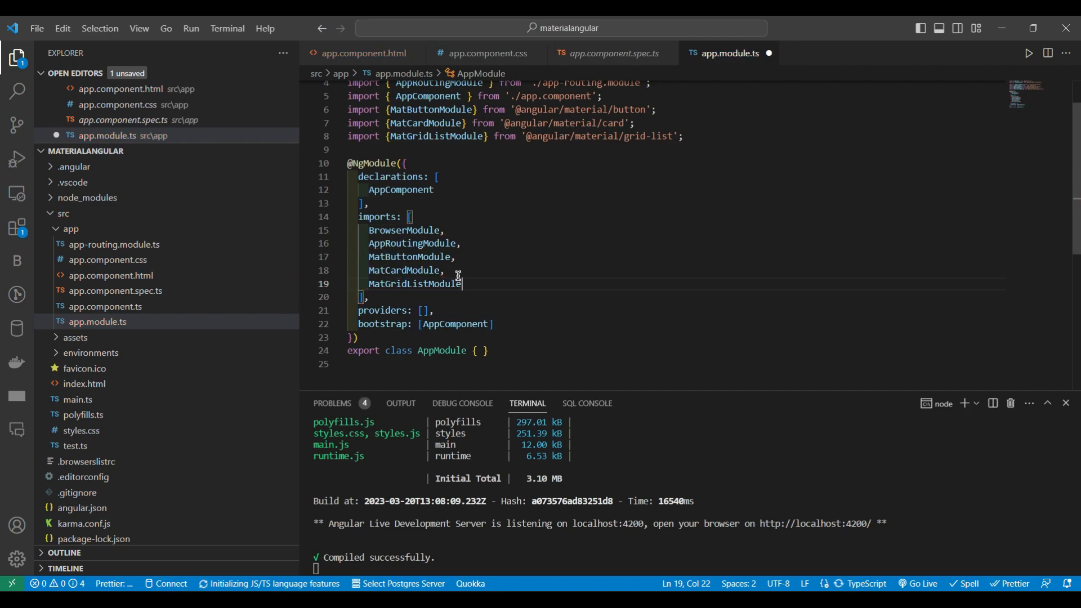
pyautogui.press('ctrl+s')
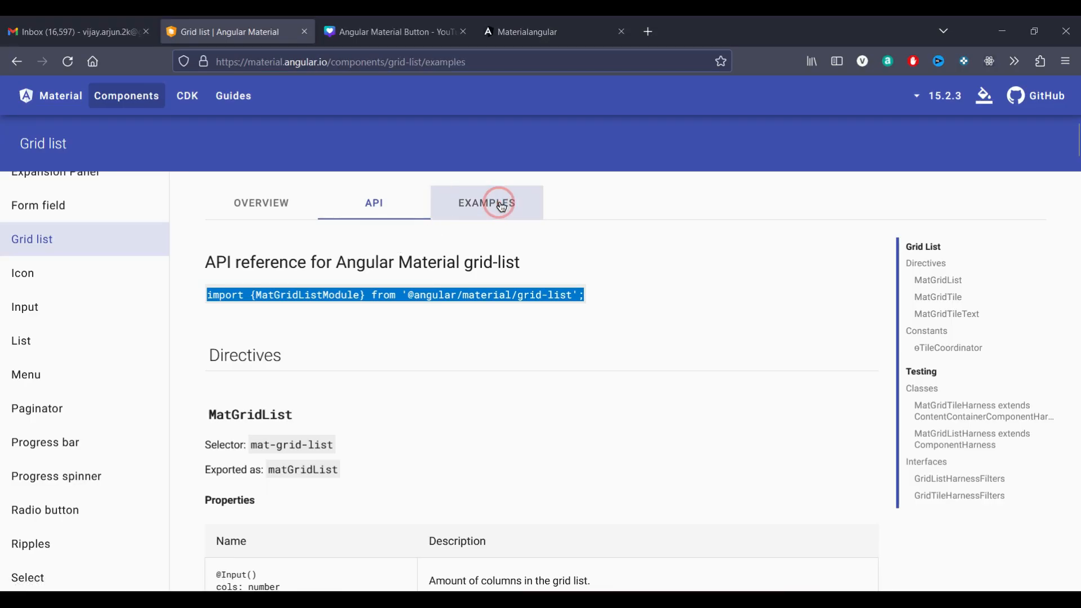
# Copy the Basic grid-list example's HTML with four numbered tiles from the docs
pyautogui.click(486, 203)
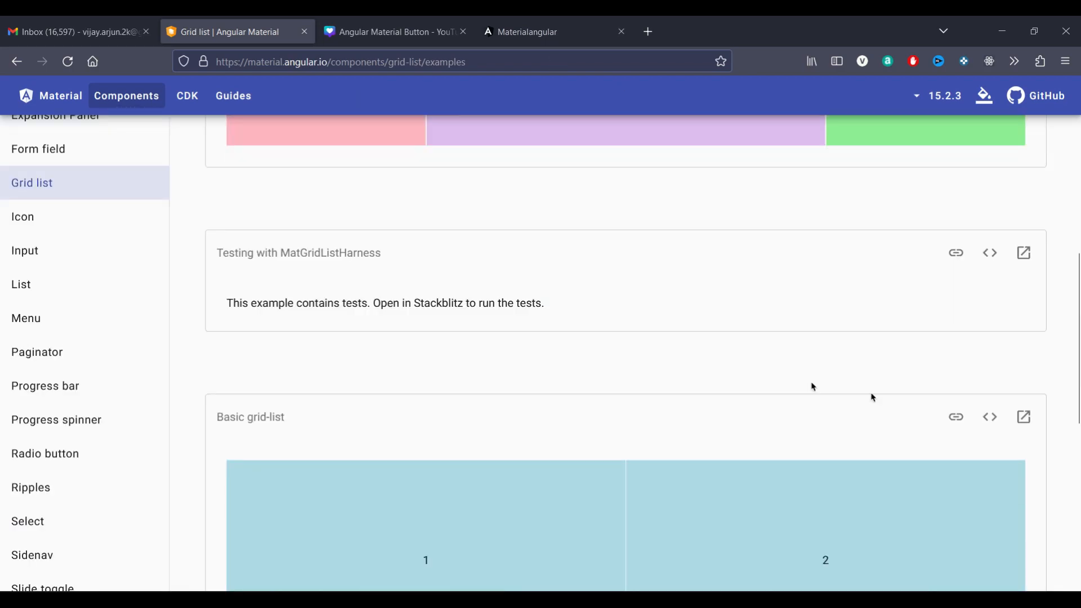
pyautogui.click(990, 417)
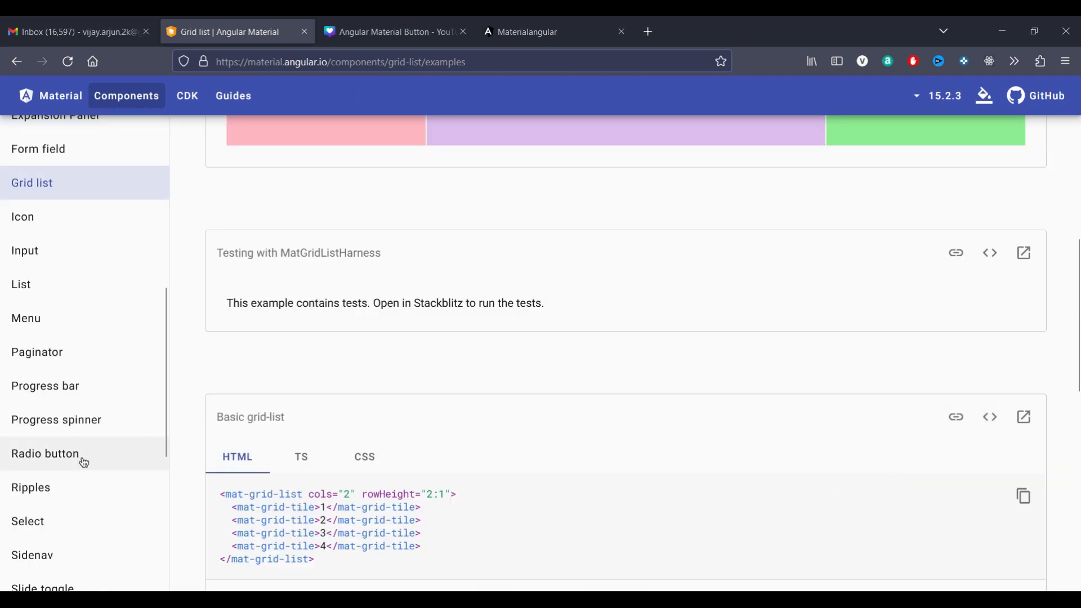
pyautogui.click(1023, 496)
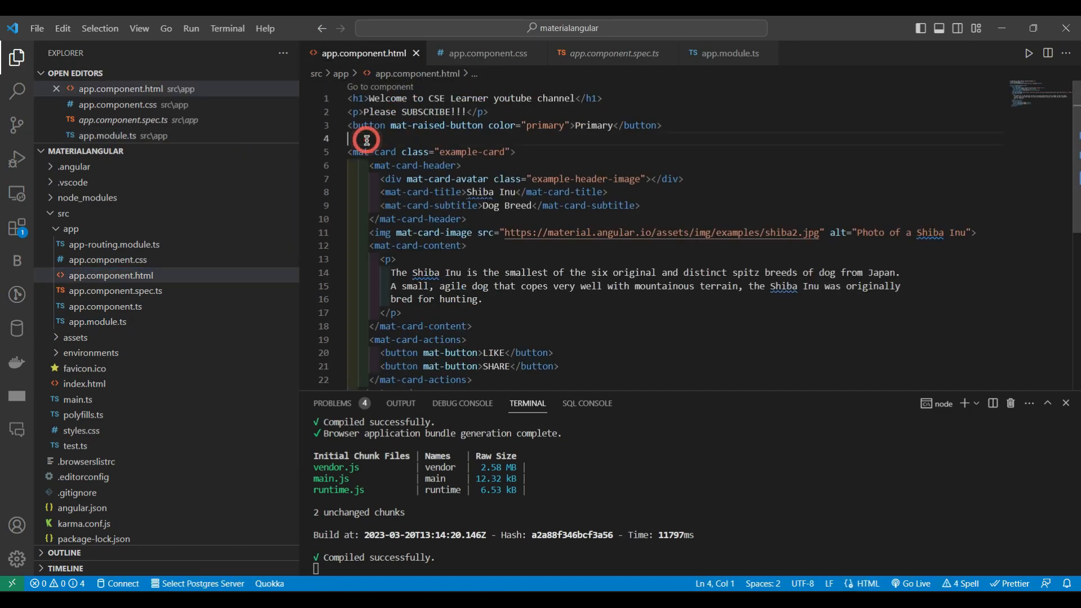
# Paste the two-column mat-grid-list with tiles 1–4 above the Shiba Inu card in app.component.html
pyautogui.press('Enter')
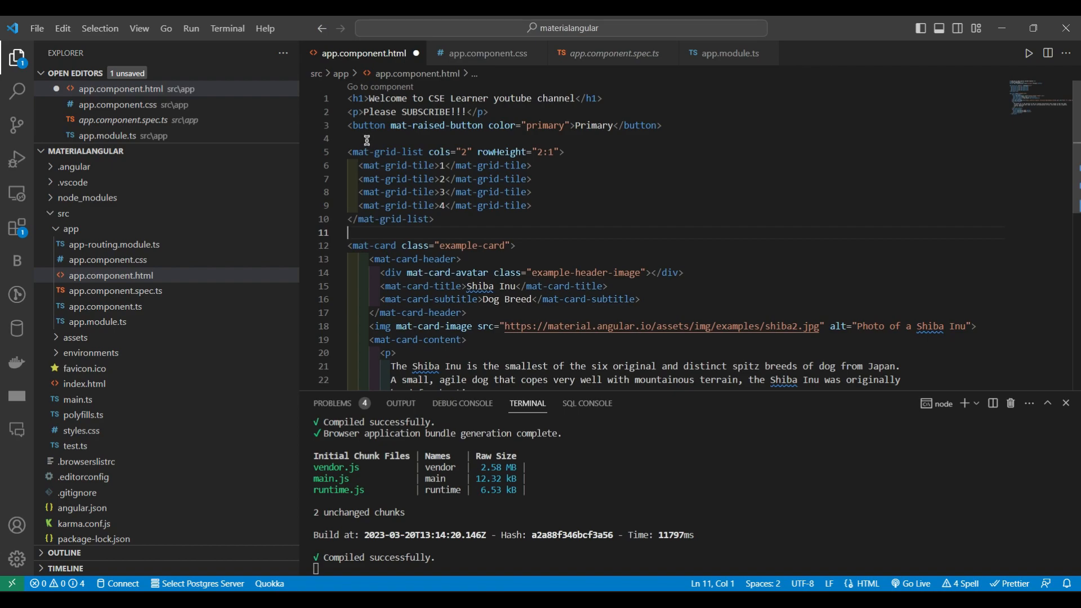
pyautogui.moveTo(379, 161)
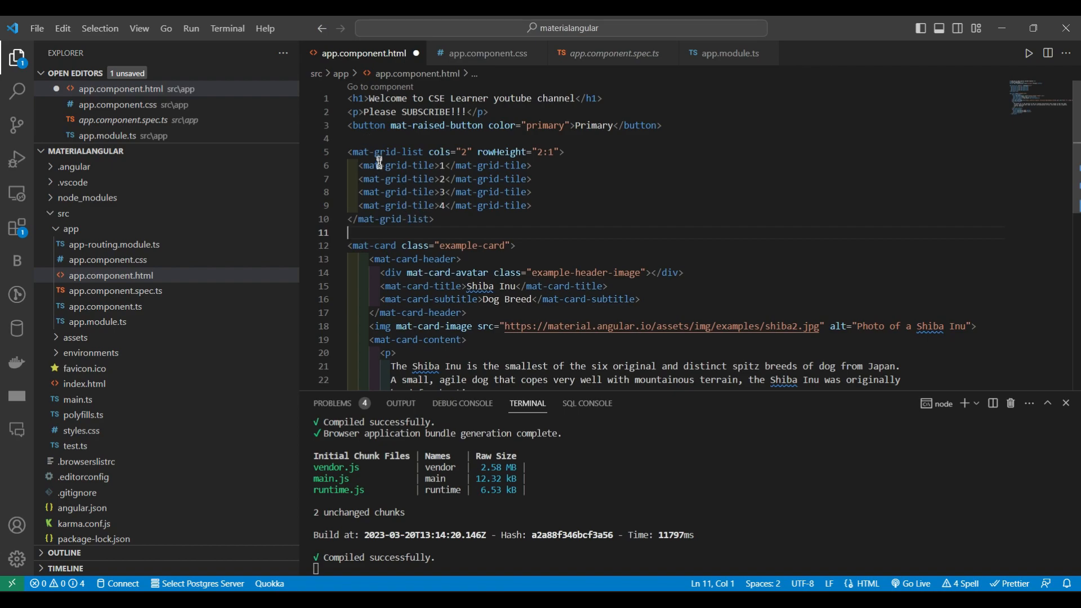
pyautogui.click(379, 152)
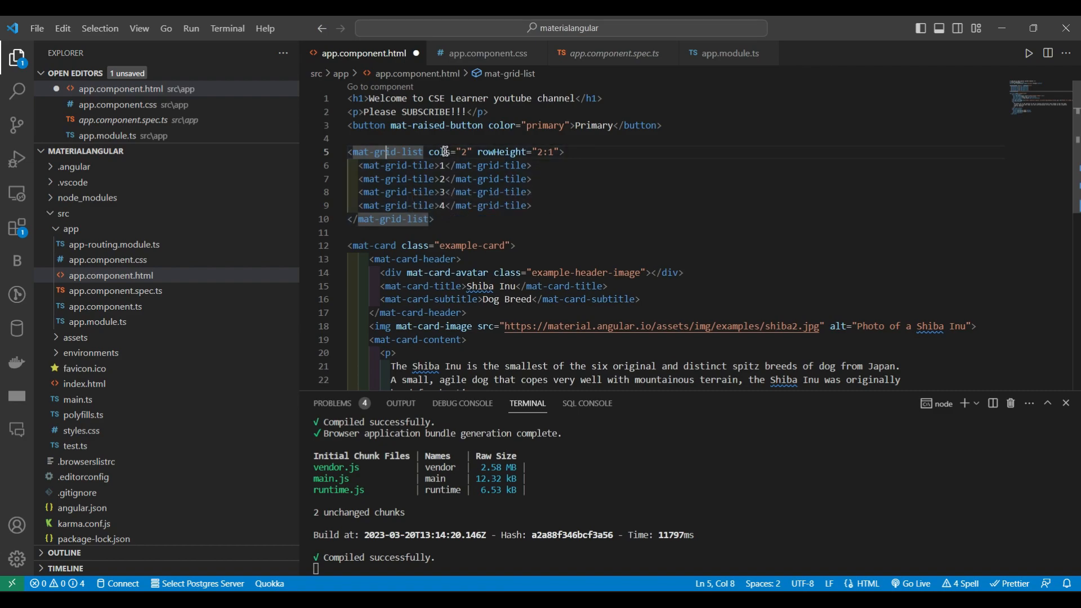
pyautogui.doubleClick(448, 152)
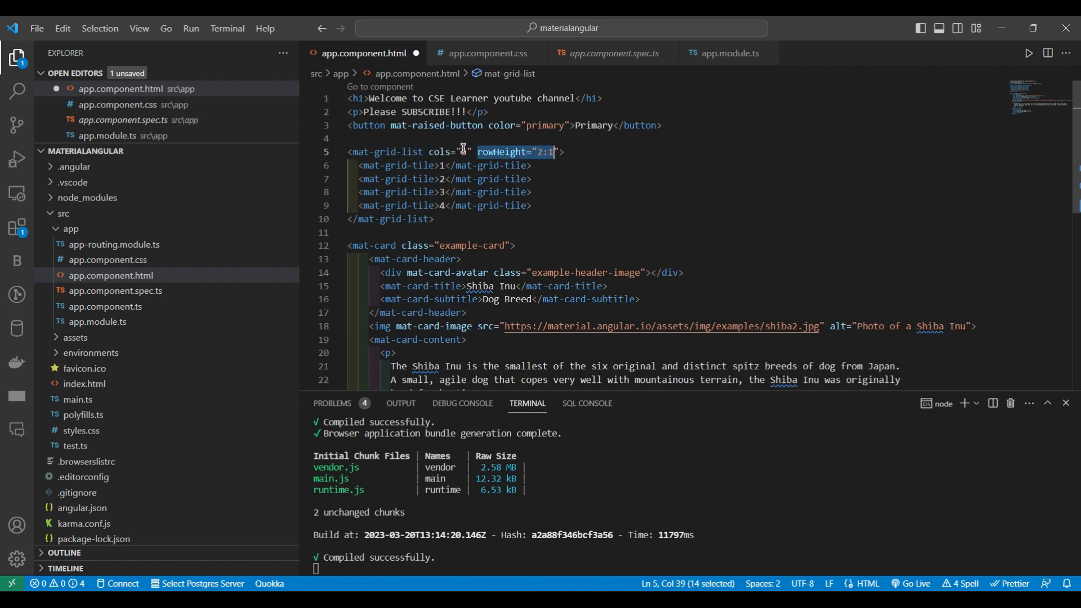
pyautogui.moveTo(437, 152)
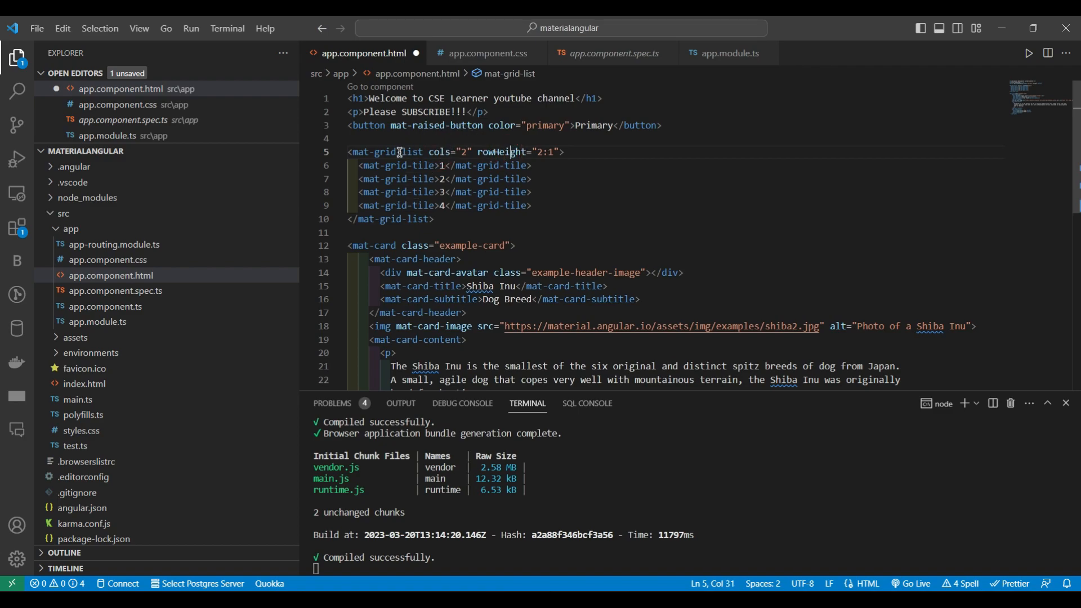
pyautogui.moveTo(371, 166)
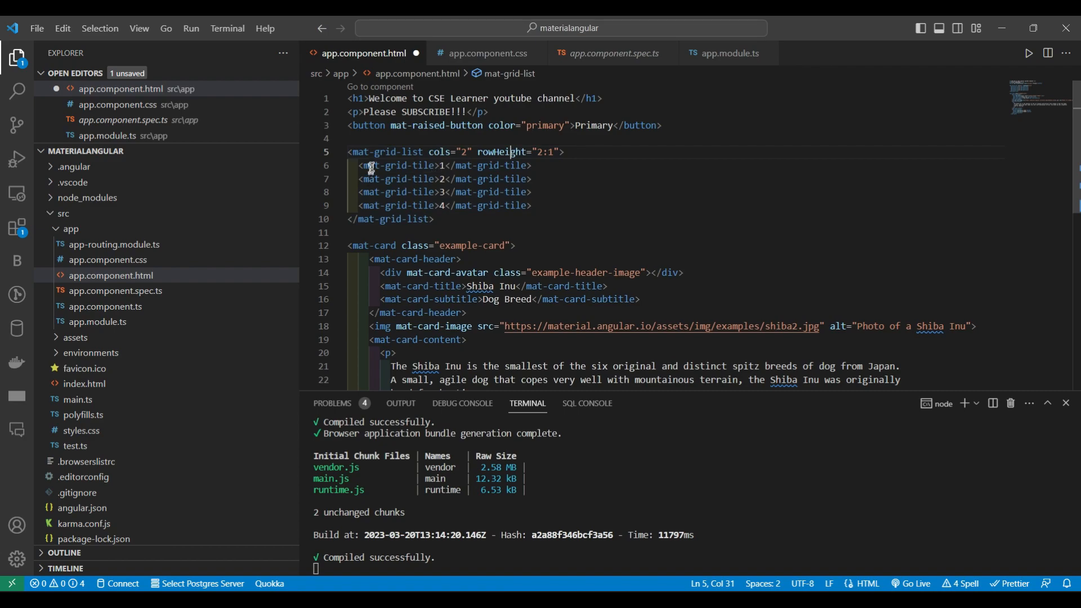
pyautogui.moveTo(403, 165)
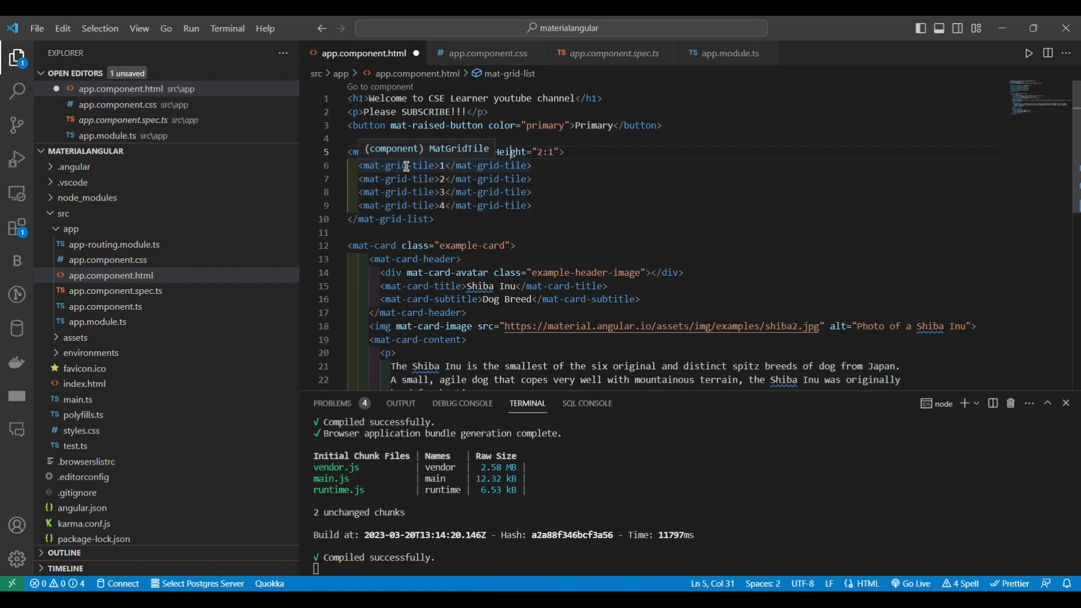
pyautogui.moveTo(359, 168)
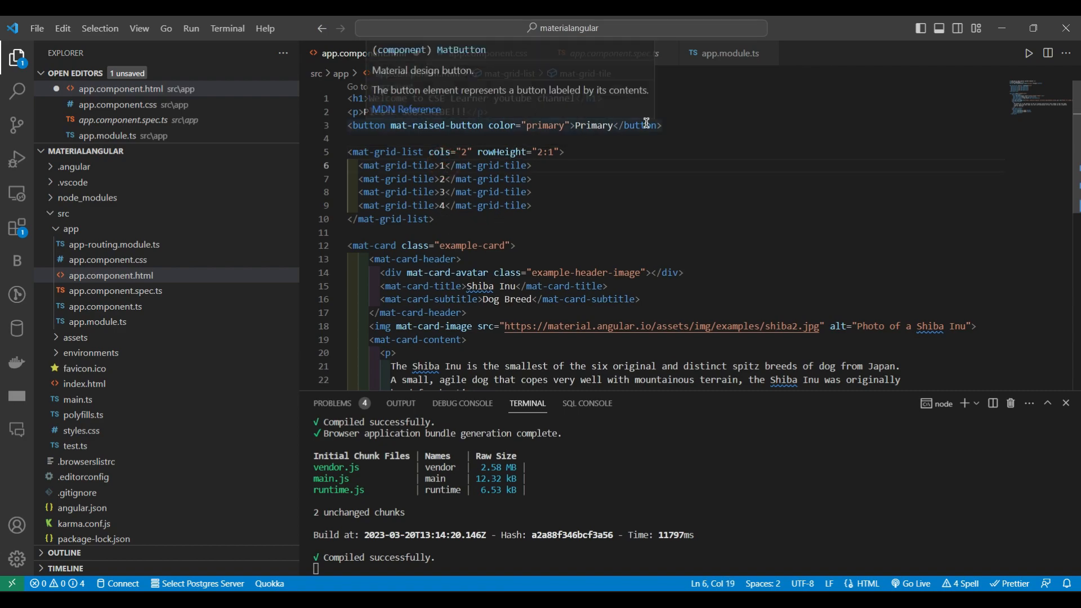
# Relabel the four grid tiles as One, Two, Three and Four, then save the template
pyautogui.write('One')
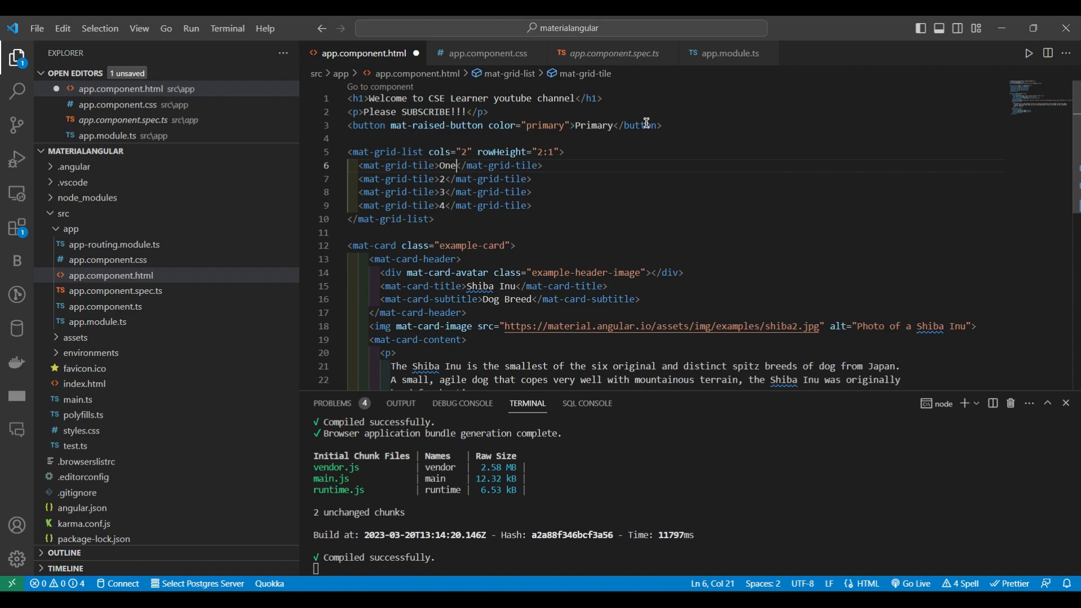
pyautogui.click(447, 179)
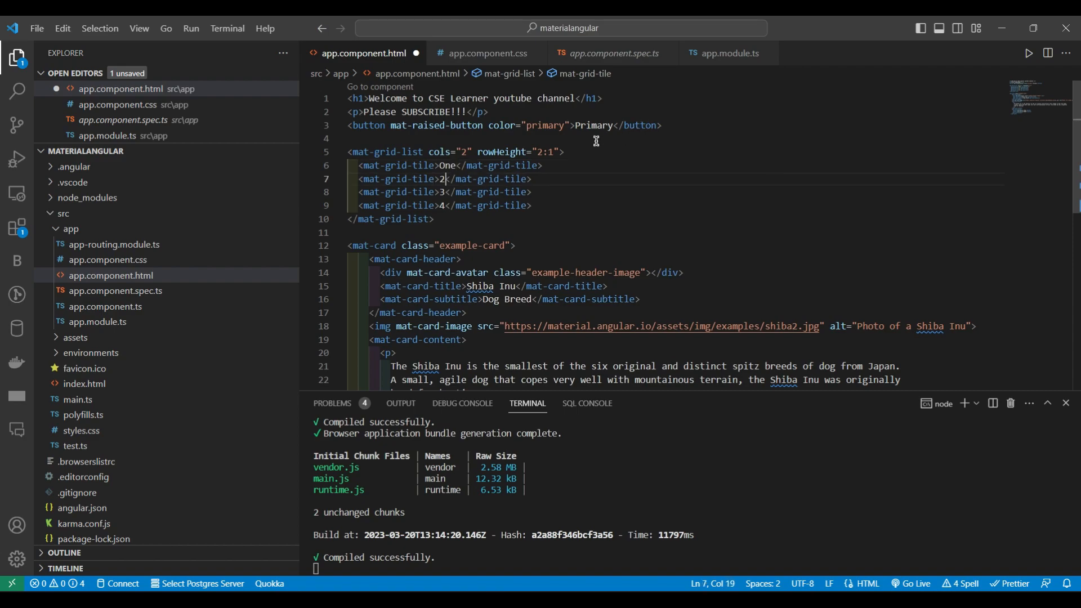
pyautogui.write('Two')
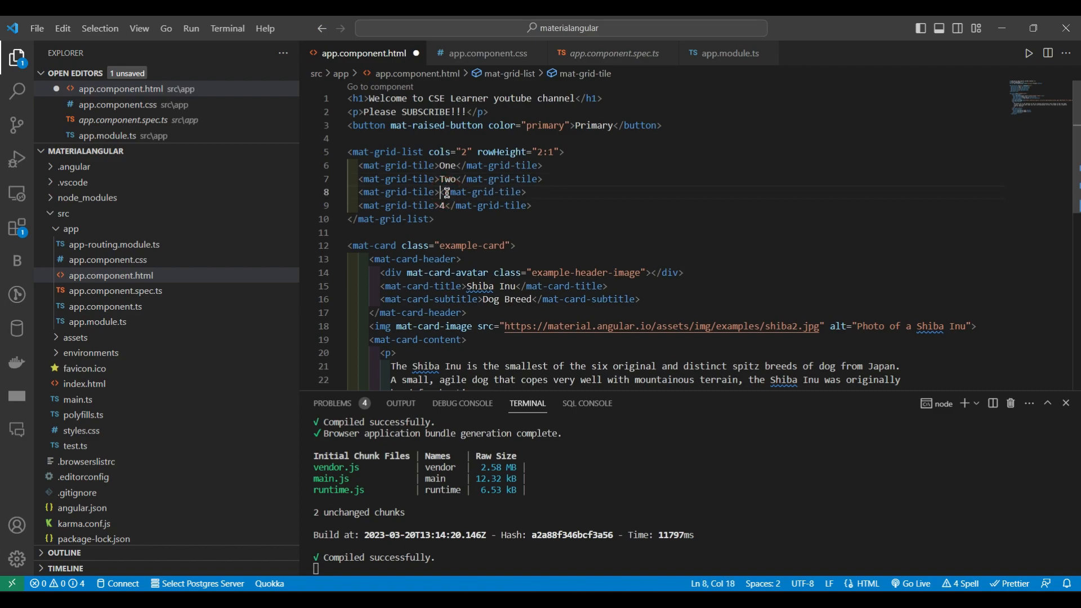
pyautogui.click(436, 179)
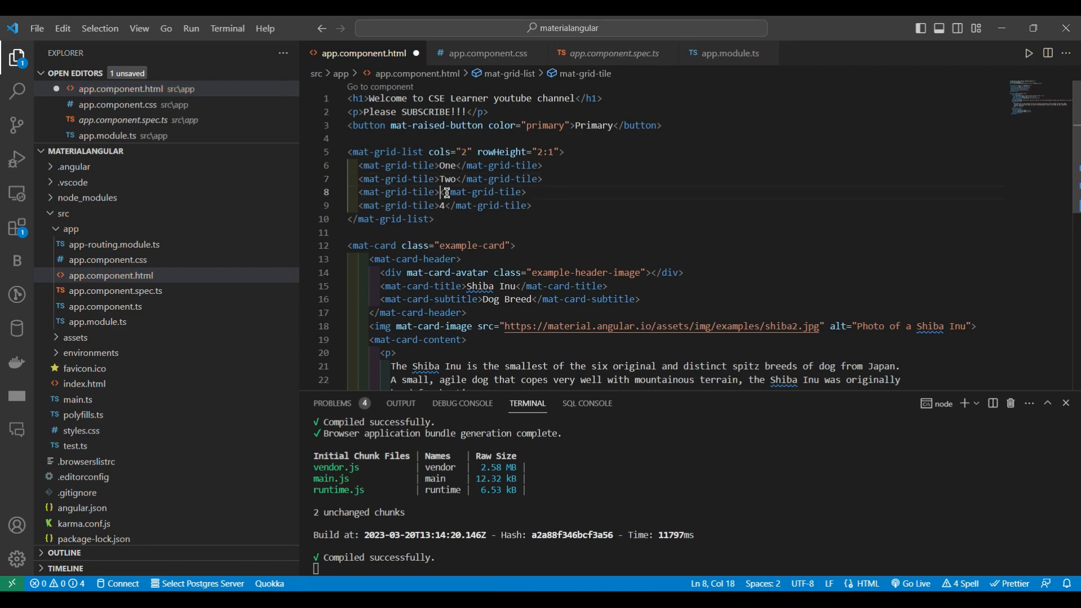
pyautogui.write('Three')
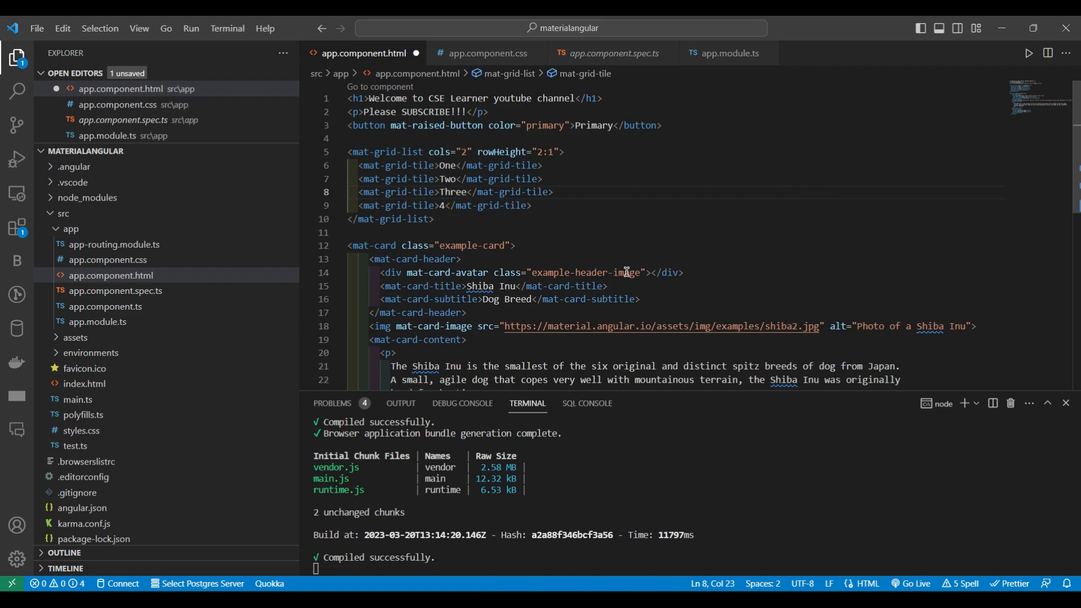
pyautogui.click(443, 205)
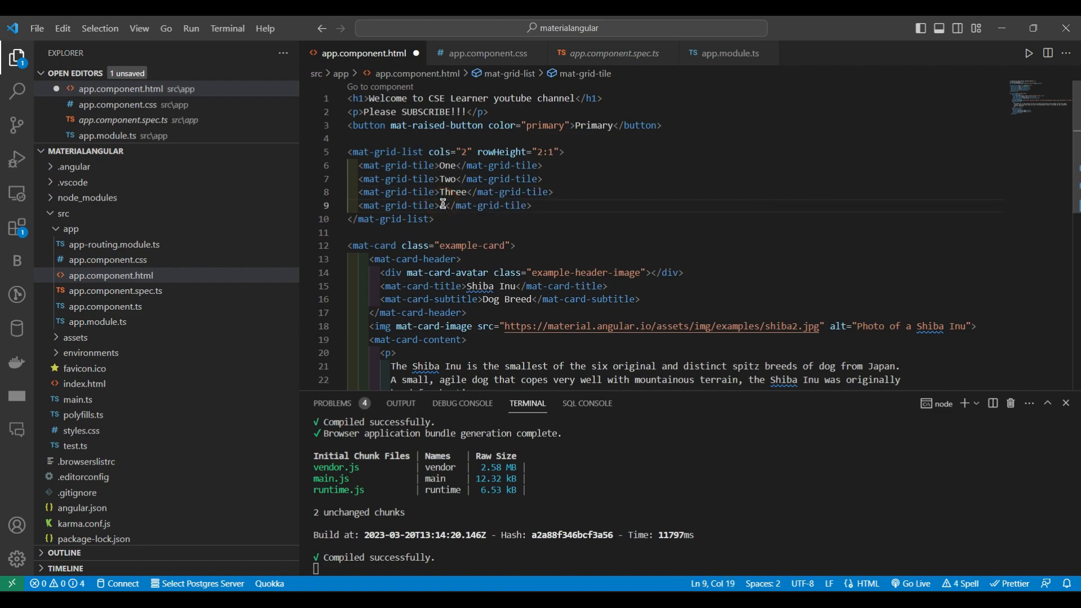
pyautogui.write('Four')
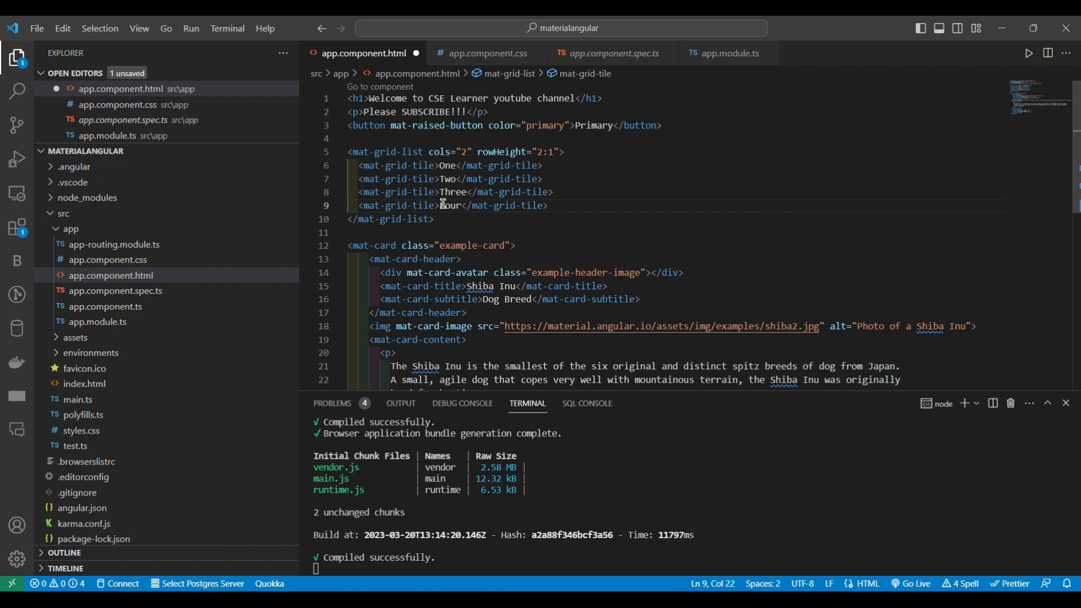
pyautogui.press('ctrl+s')
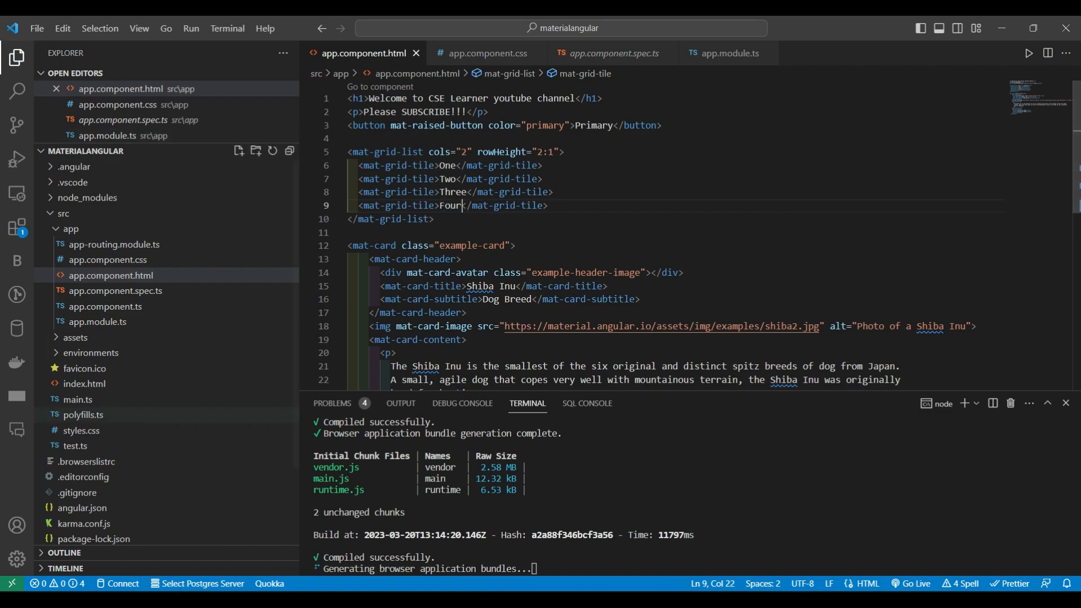
pyautogui.click(237, 32)
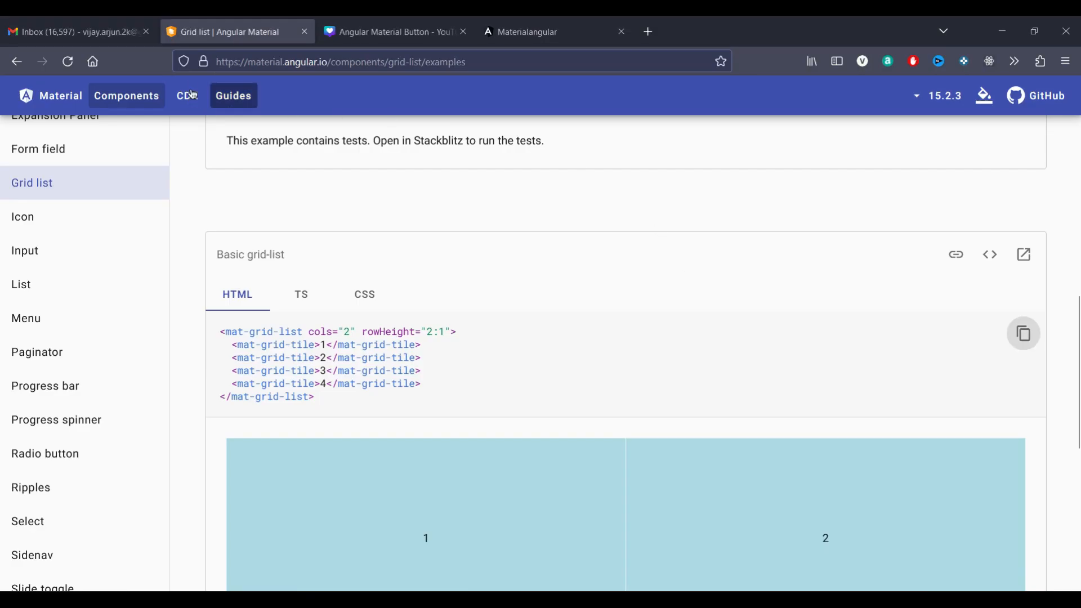
# Check the running localhost app showing plain tiles One to Four above the Shiba Inu card
pyautogui.click(526, 31)
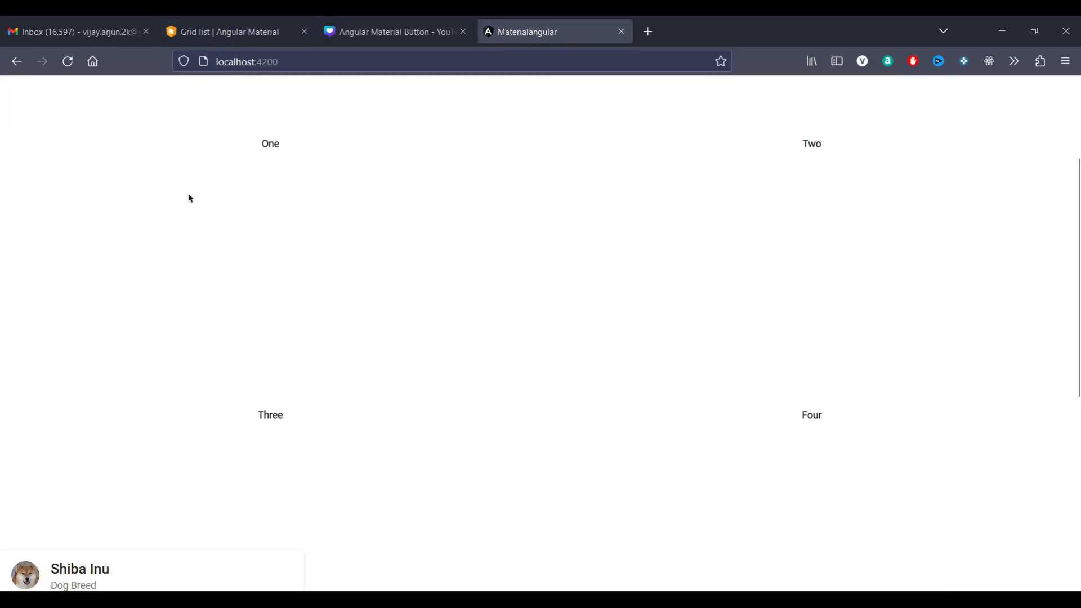
pyautogui.doubleClick(269, 143)
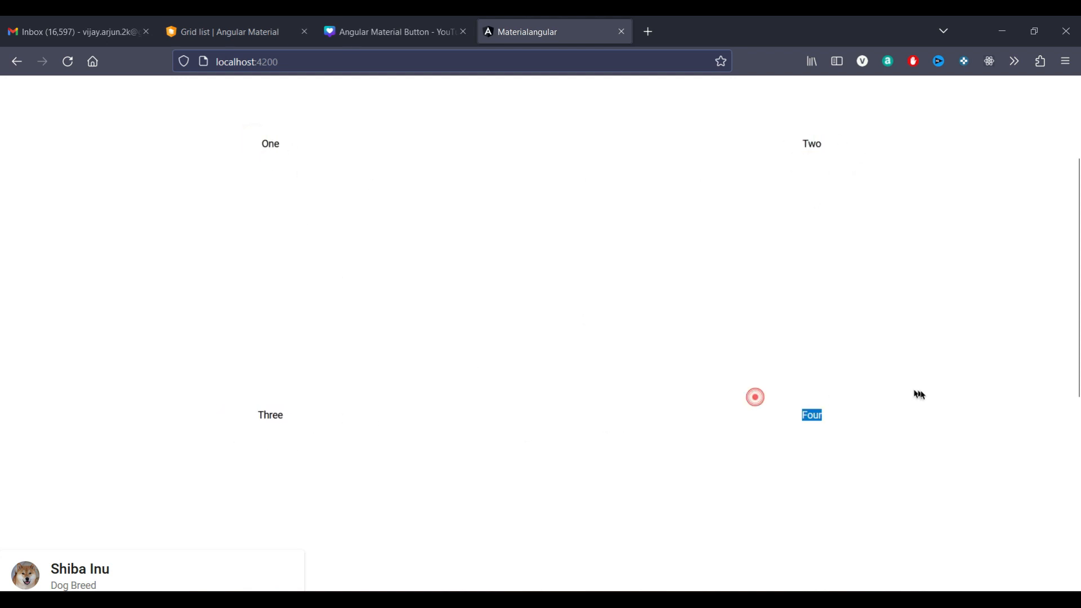
pyautogui.click(393, 31)
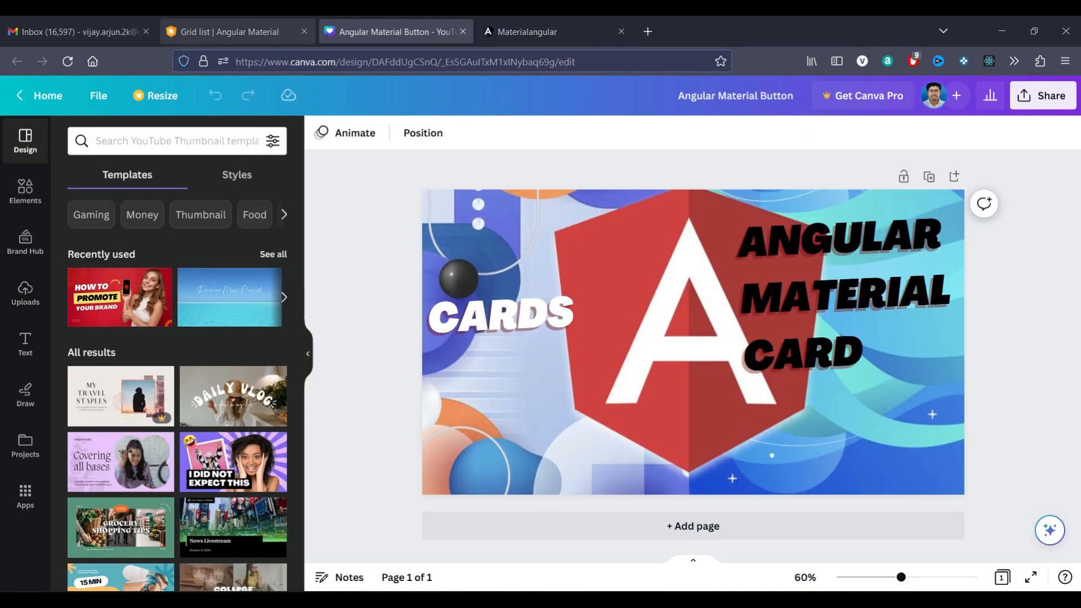
# View the Basic grid-list example's CSS setting the tile background to lightblue
pyautogui.click(236, 32)
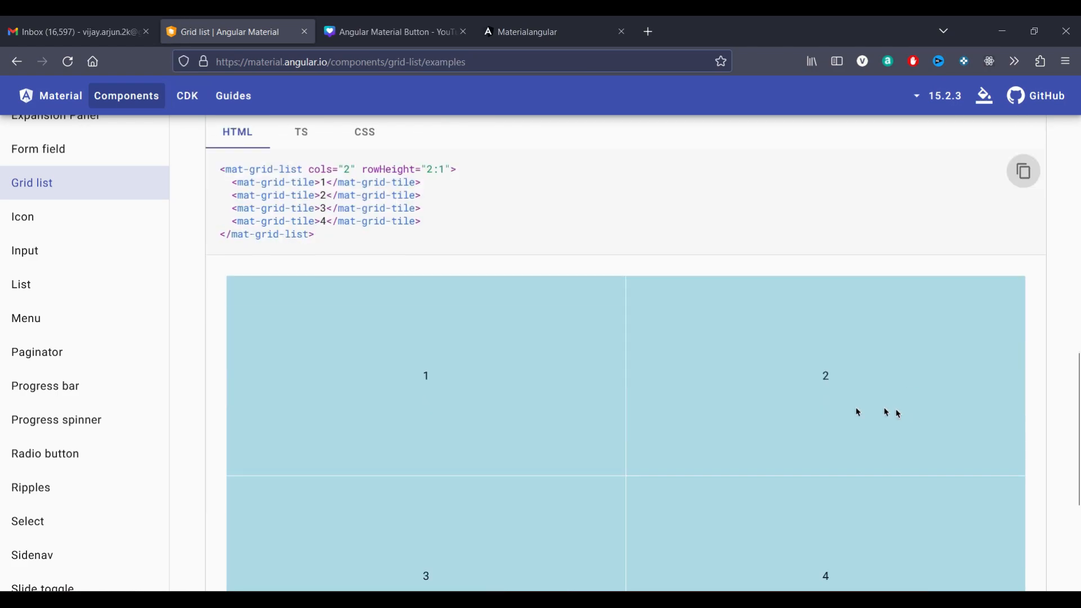
pyautogui.click(364, 132)
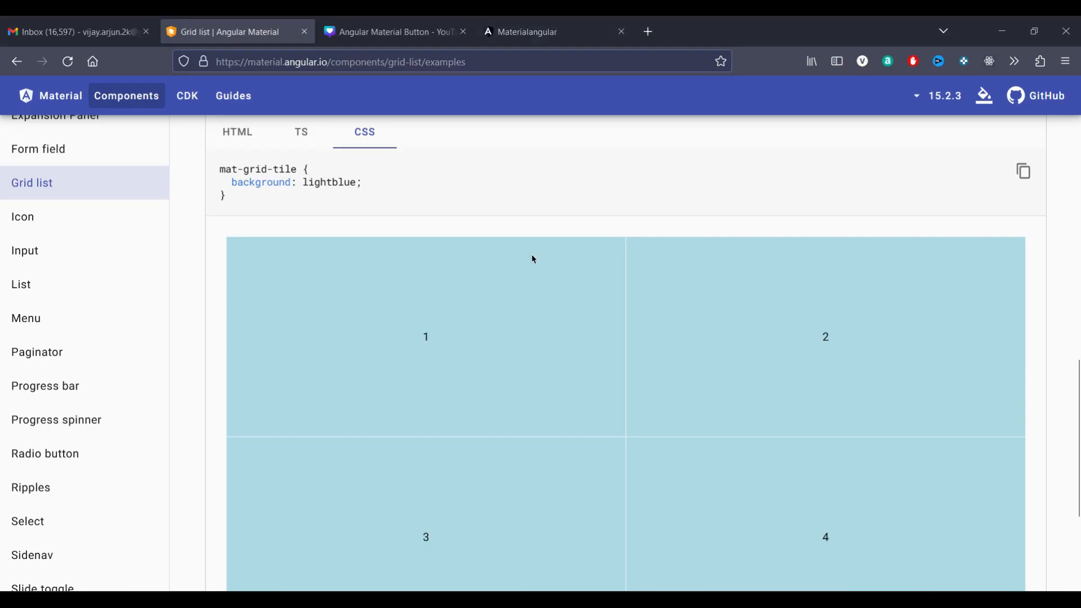
pyautogui.click(528, 31)
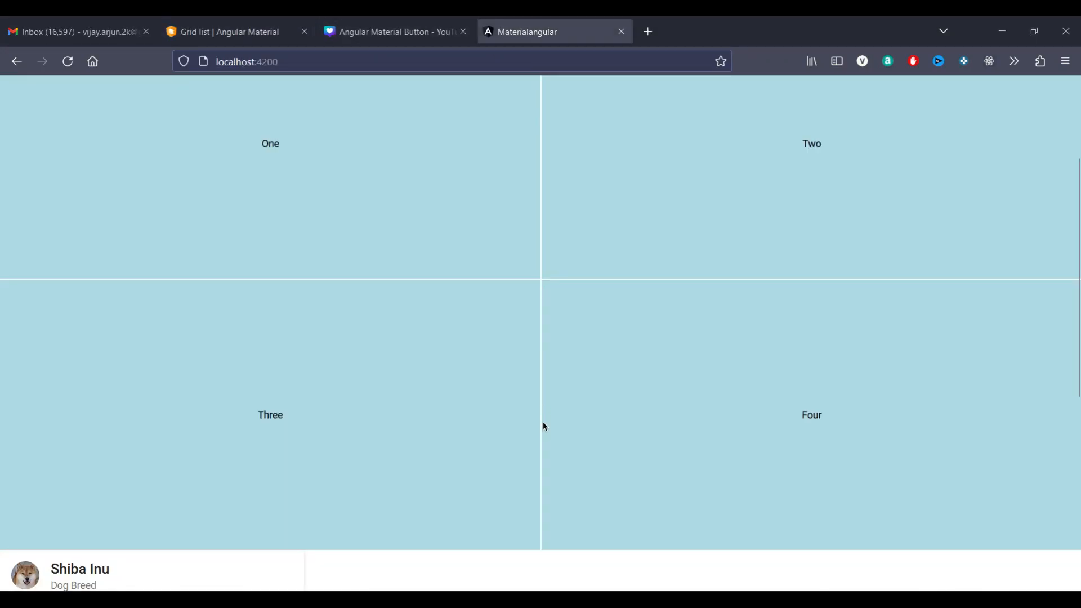
# Scroll the localhost page to inspect the light-blue grid and the Shiba Inu card below it
pyautogui.scroll(3)
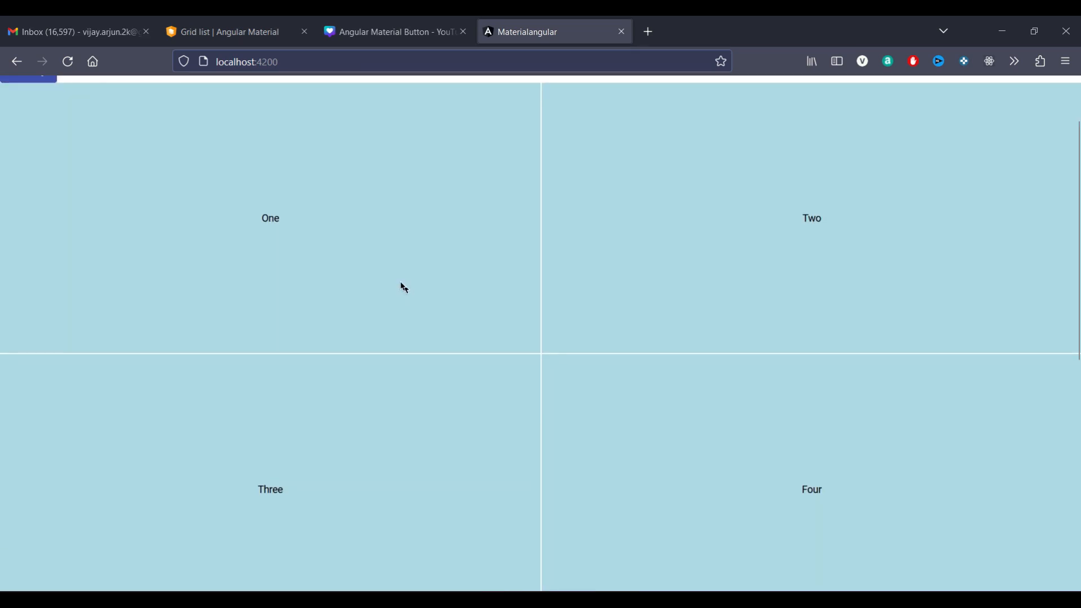
pyautogui.moveTo(554, 266)
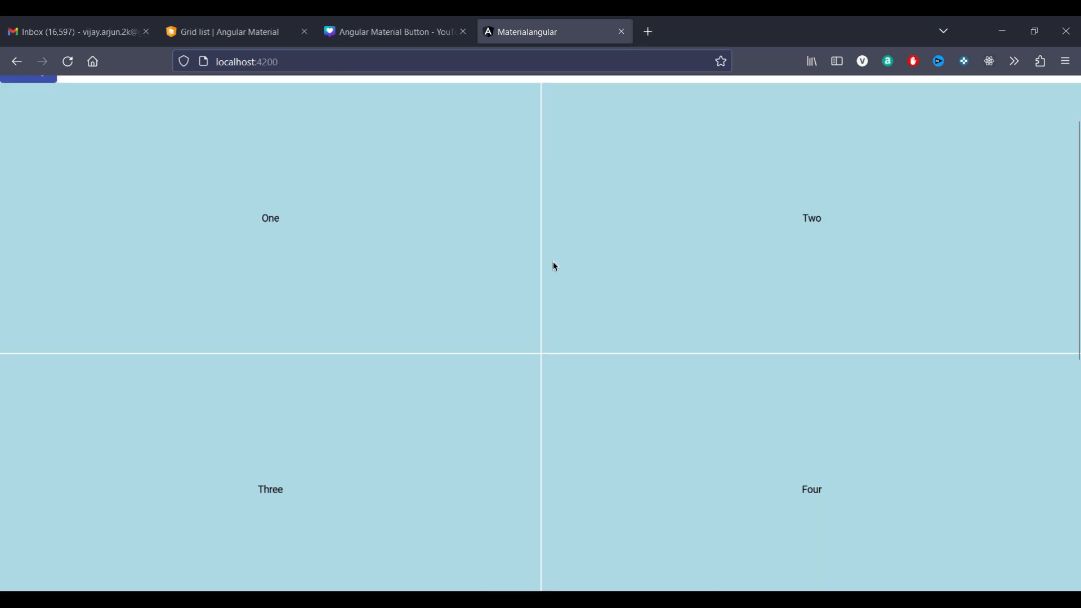
pyautogui.moveTo(542, 265)
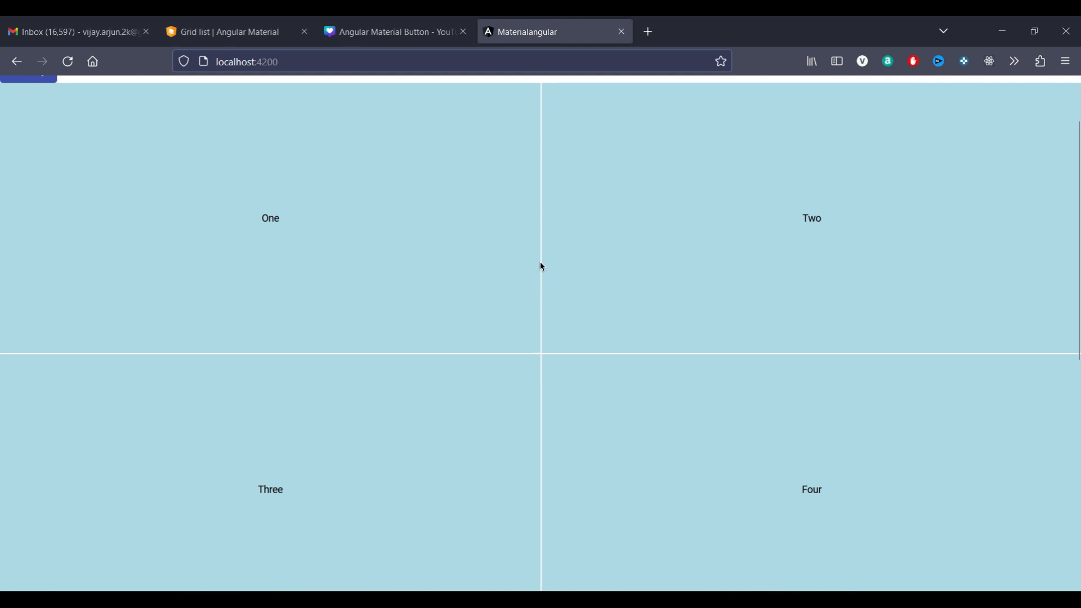
pyautogui.click(748, 404)
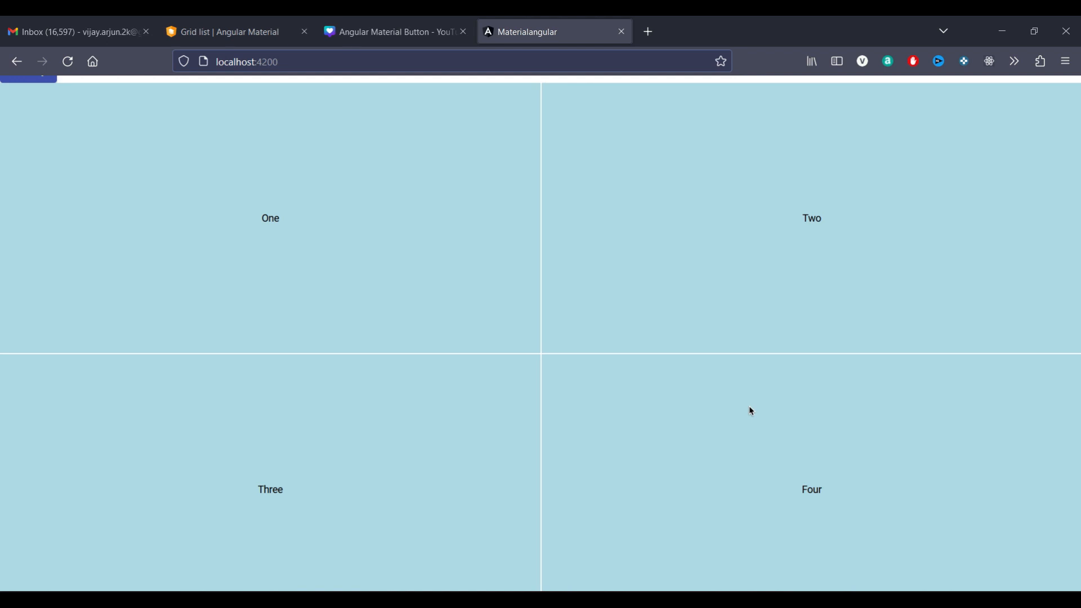
pyautogui.scroll(3)
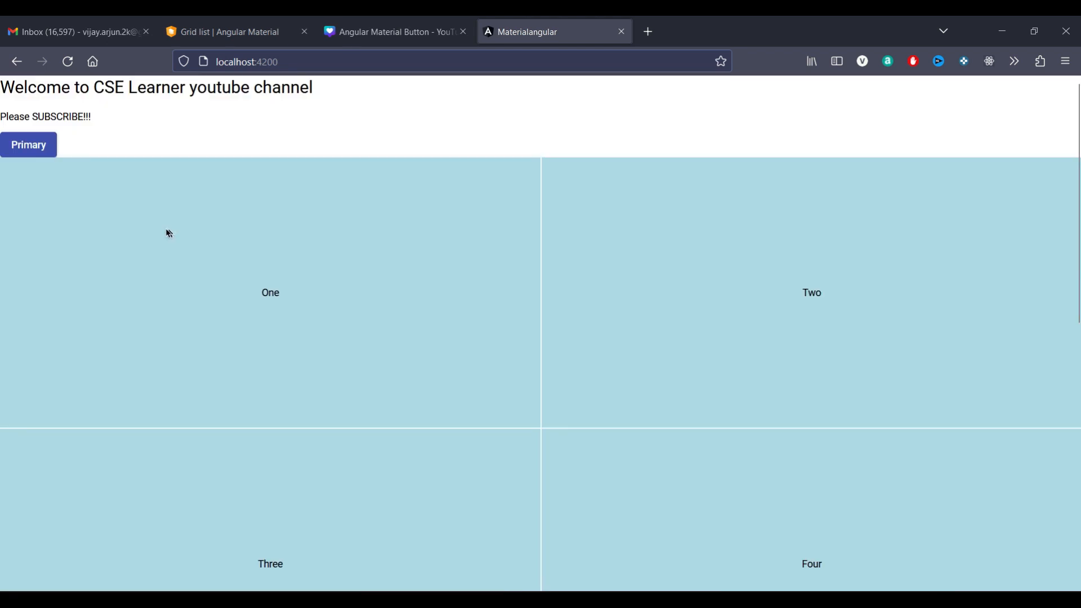
pyautogui.scroll(-3)
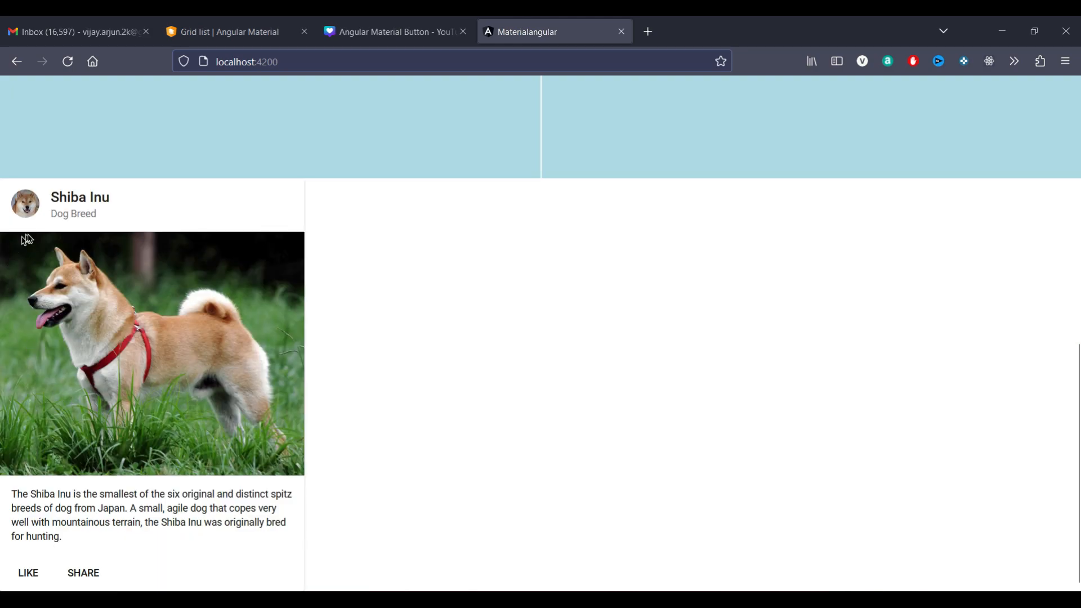
pyautogui.moveTo(393, 32)
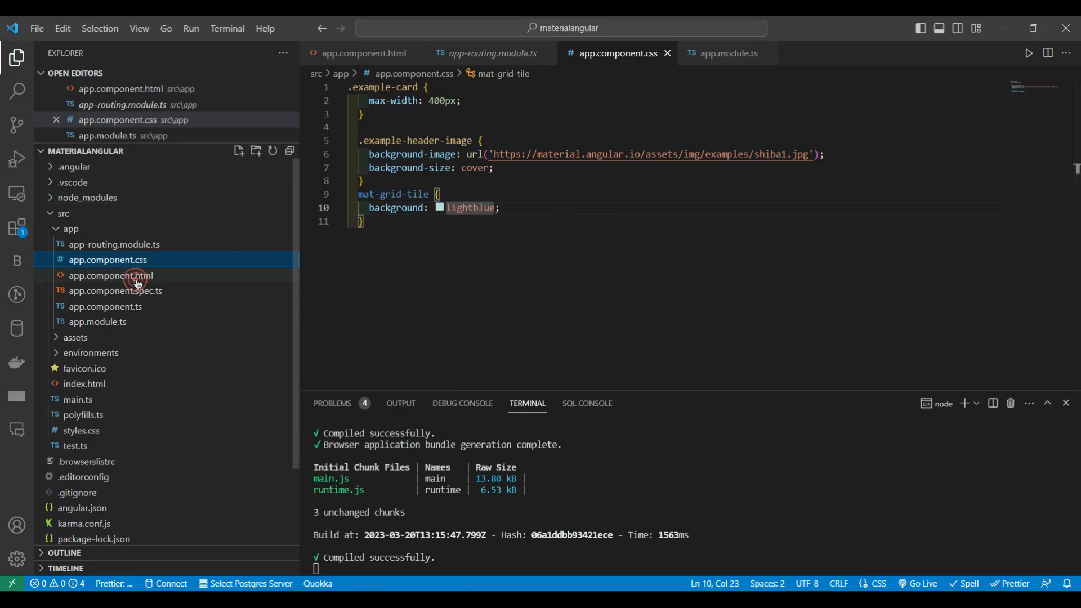
# Remove 'One' from the first grid tile in app.component.html and locate the mat-card block
pyautogui.click(108, 274)
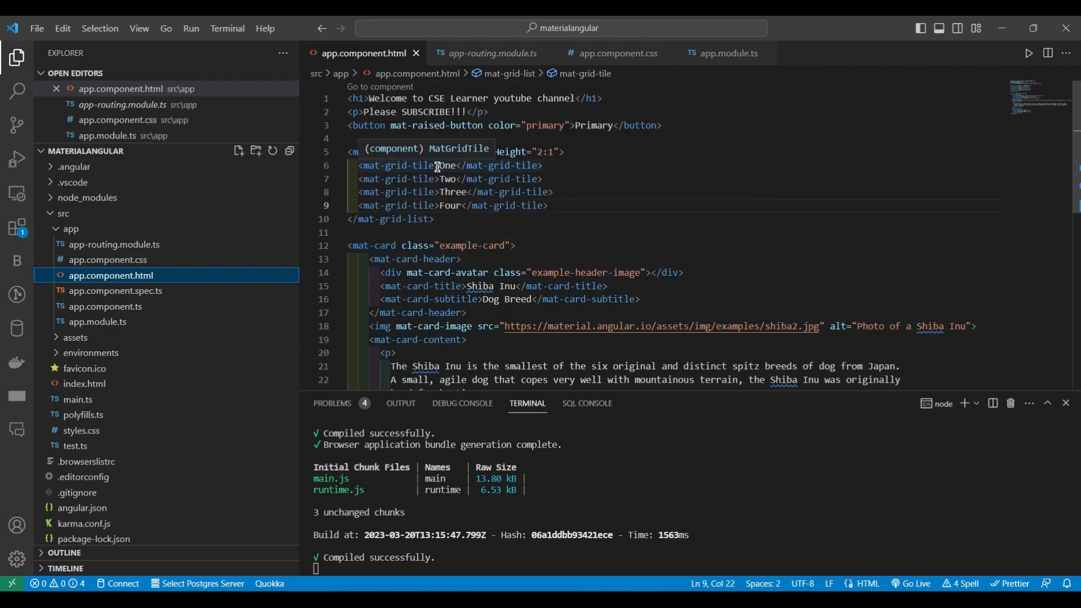
pyautogui.moveTo(436, 173)
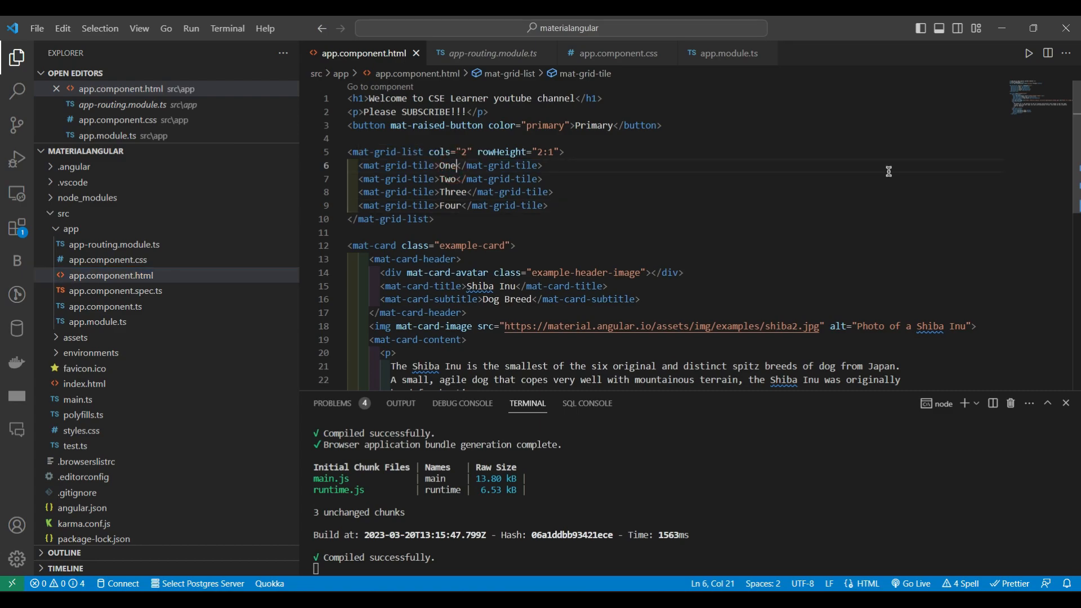
pyautogui.press('Backspace')
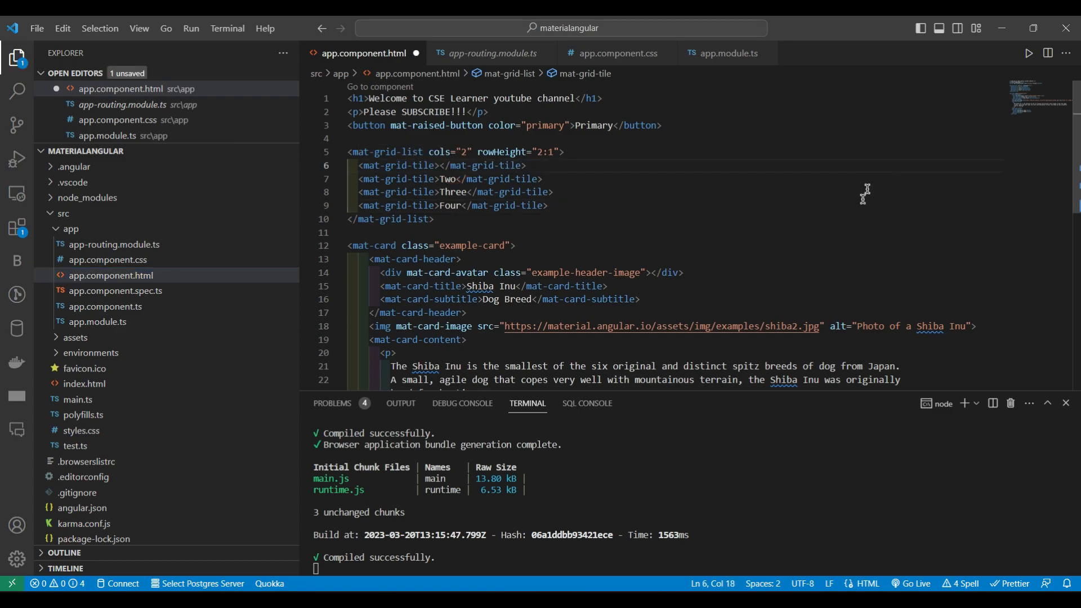
pyautogui.scroll(-3)
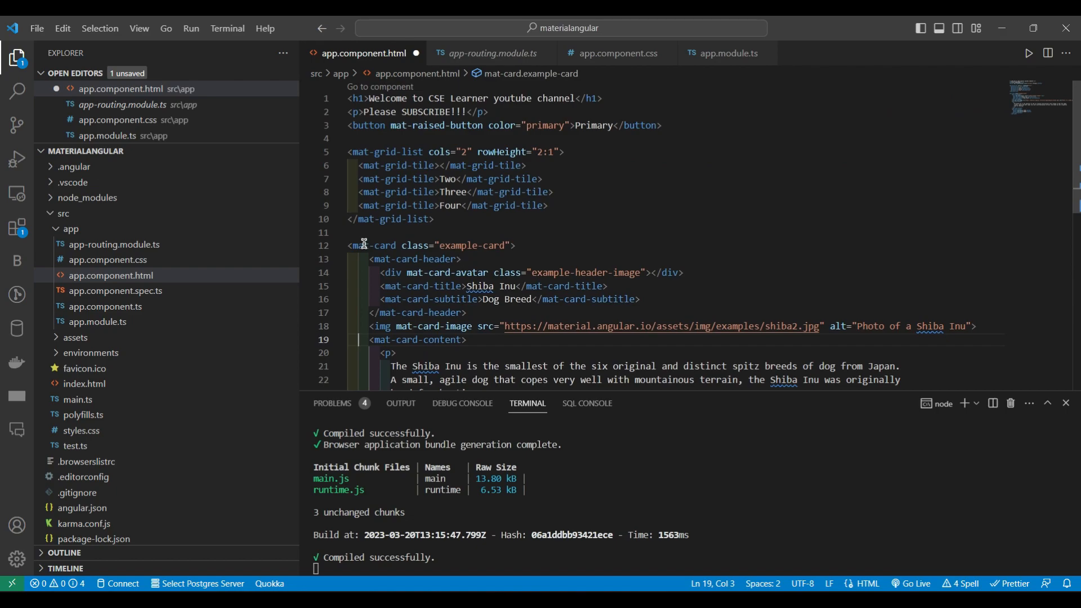
pyautogui.click(350, 245)
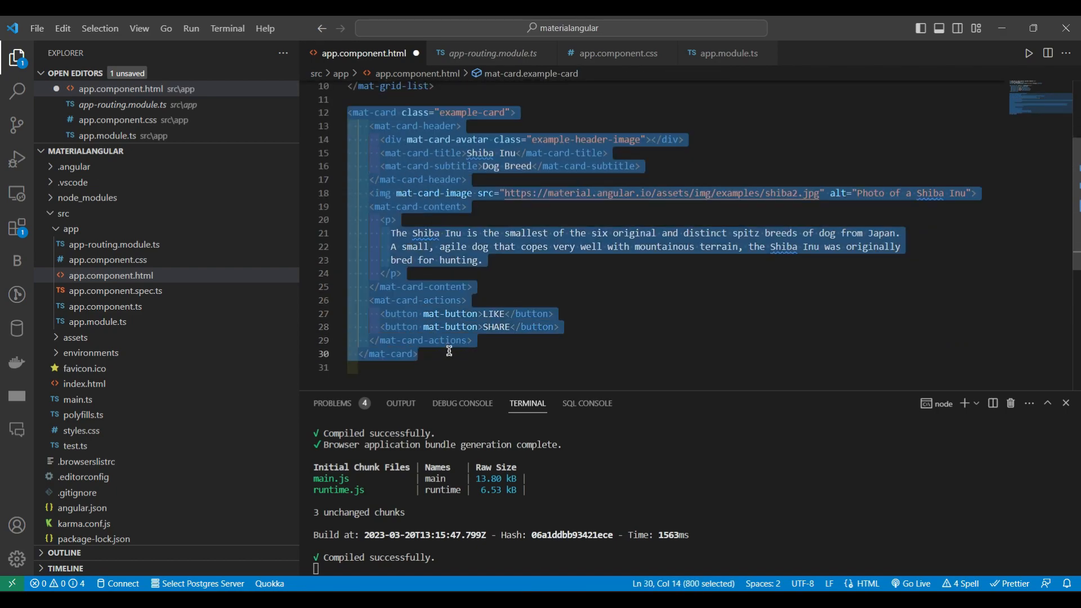
# Move the Shiba Inu card markup inside the first tile and save the template
pyautogui.scroll(3)
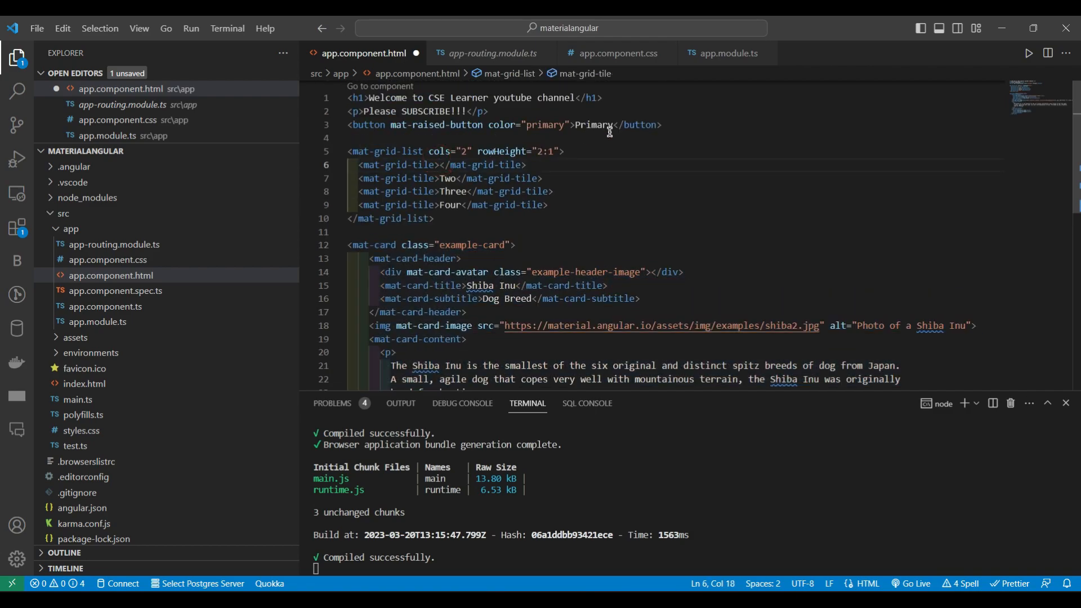
pyautogui.scroll(-3)
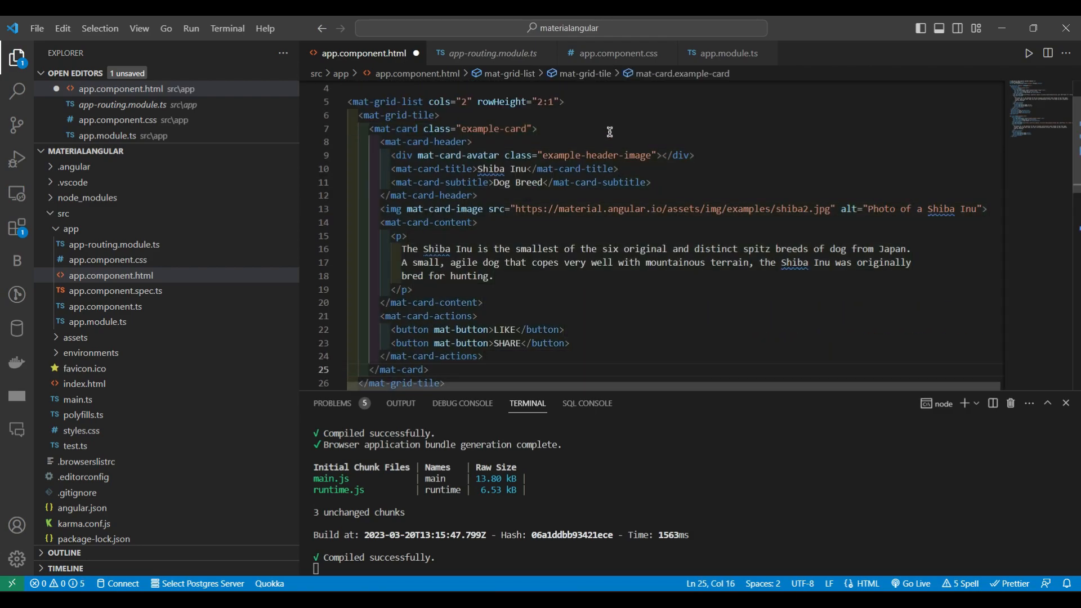
pyautogui.press('ctrl+s')
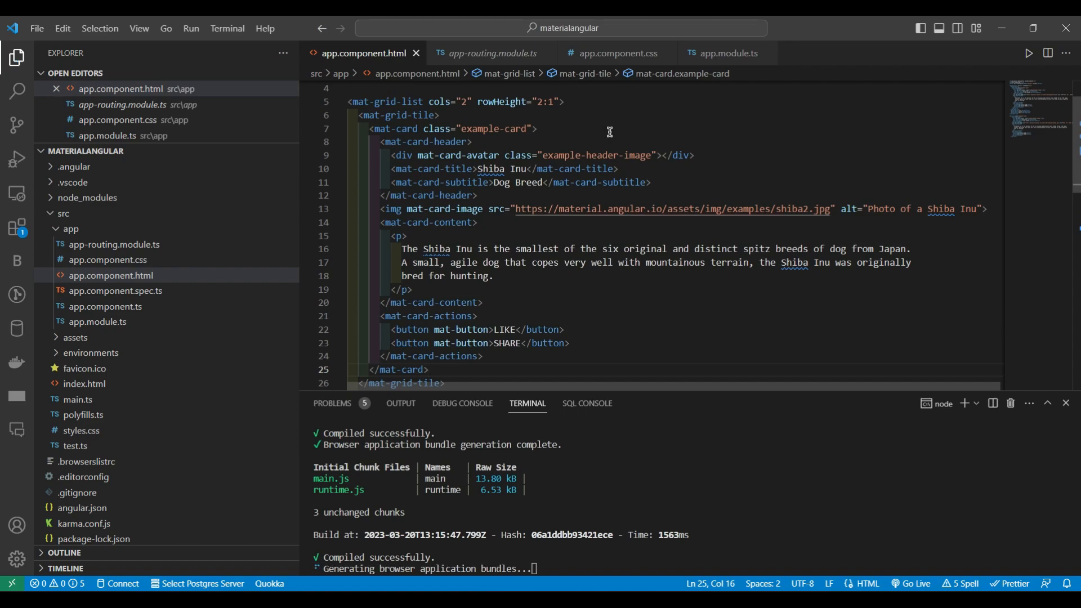
pyautogui.click(552, 31)
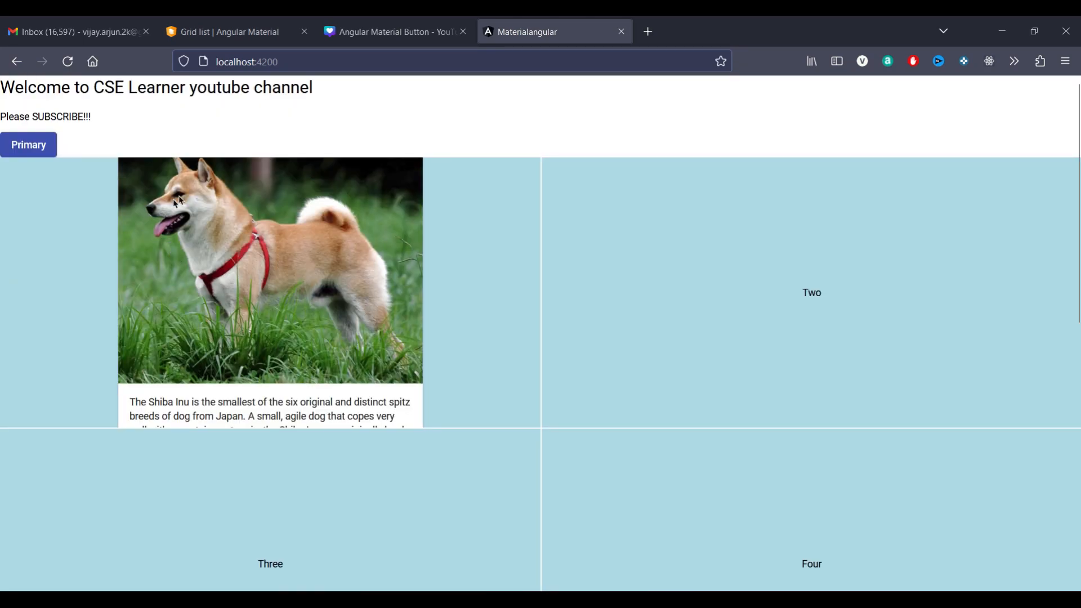
pyautogui.moveTo(302, 251)
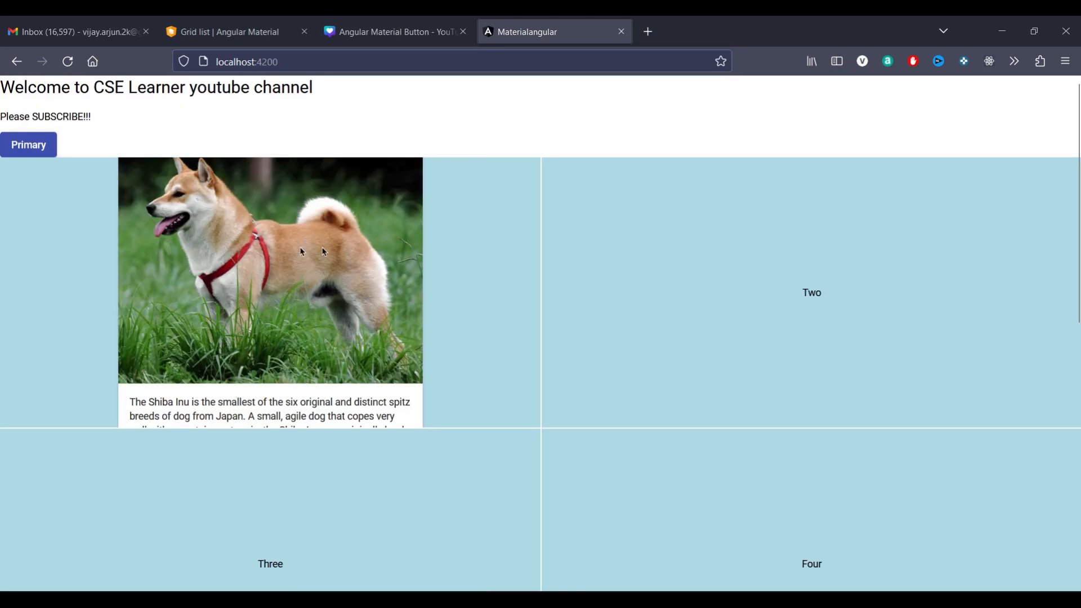
# Scroll the Firefox localhost page to check the Shiba Inu card sits in tile One beside Two, Three, Four
pyautogui.scroll(-3)
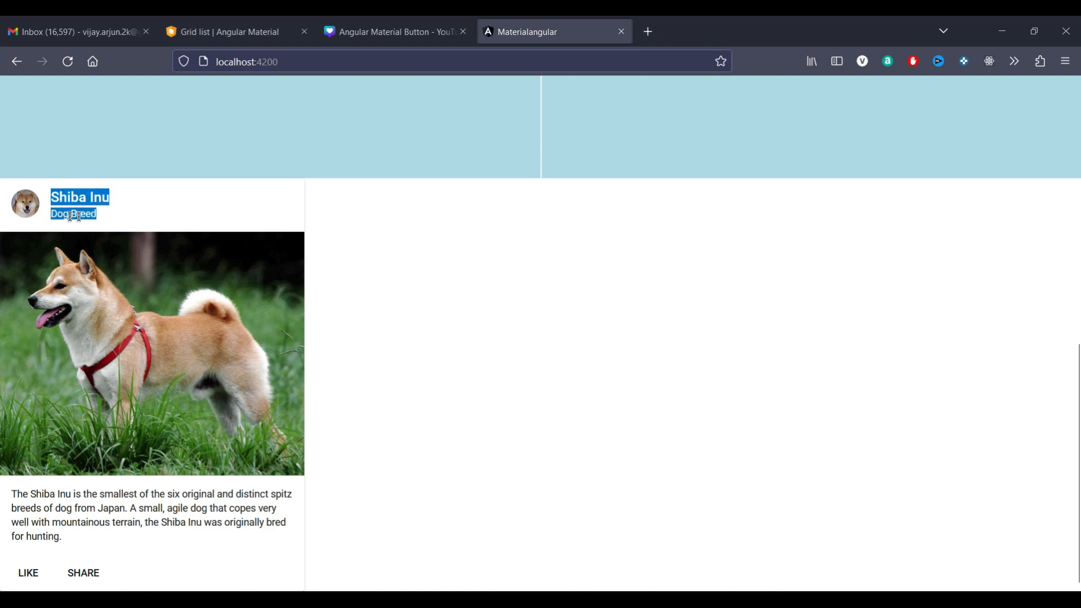
pyautogui.scroll(-3)
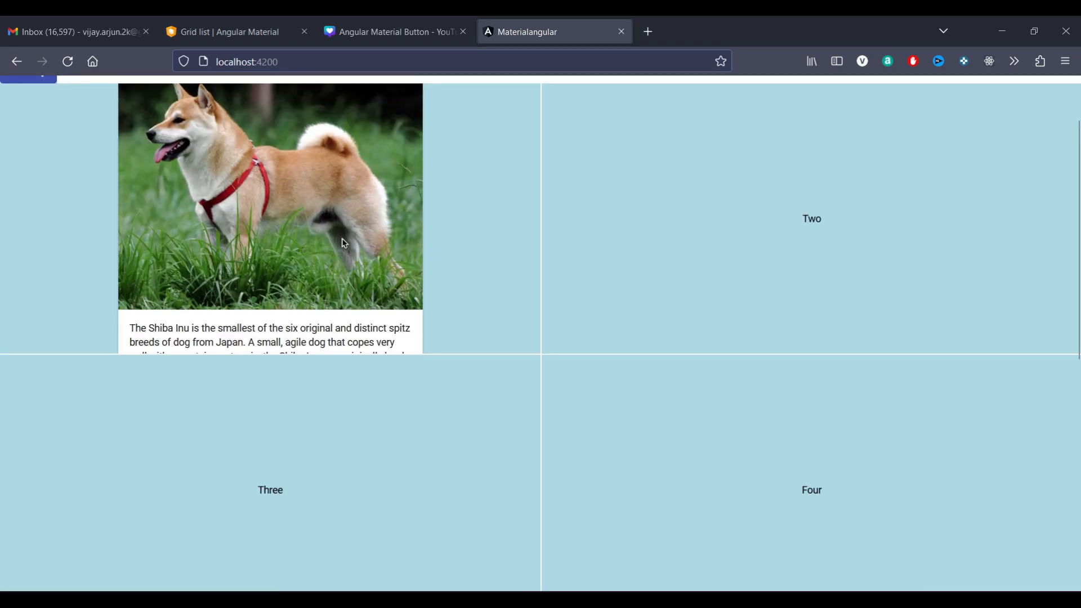
pyautogui.scroll(3)
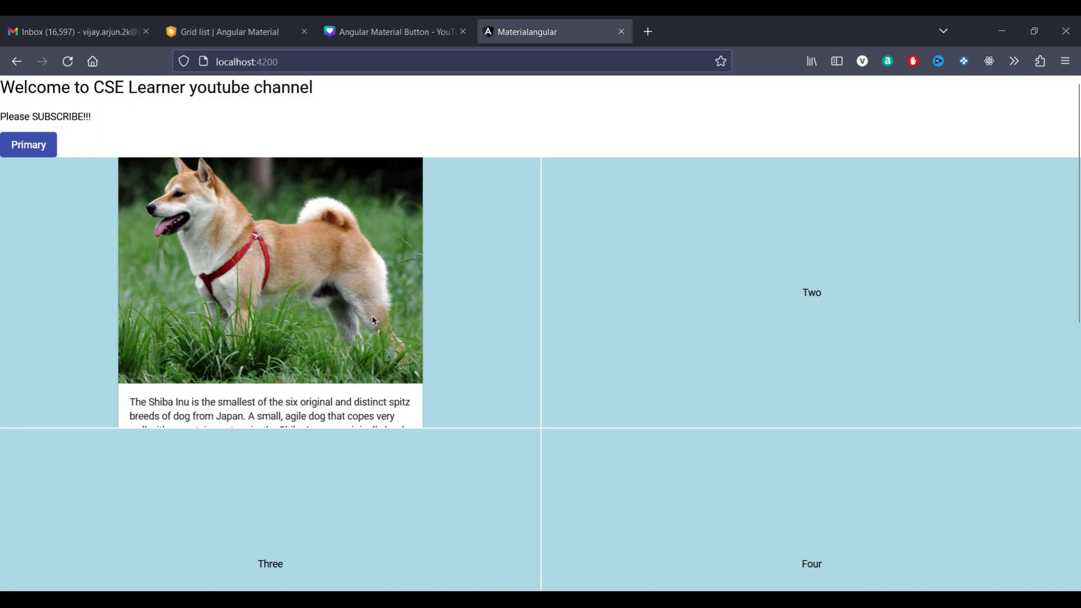
pyautogui.moveTo(132, 271)
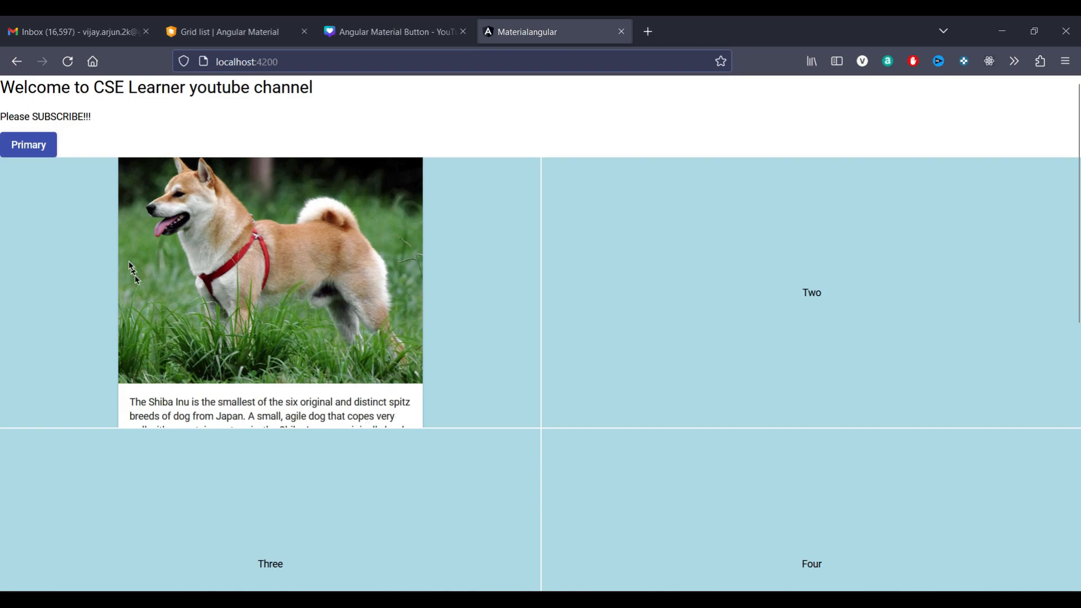
pyautogui.moveTo(353, 260)
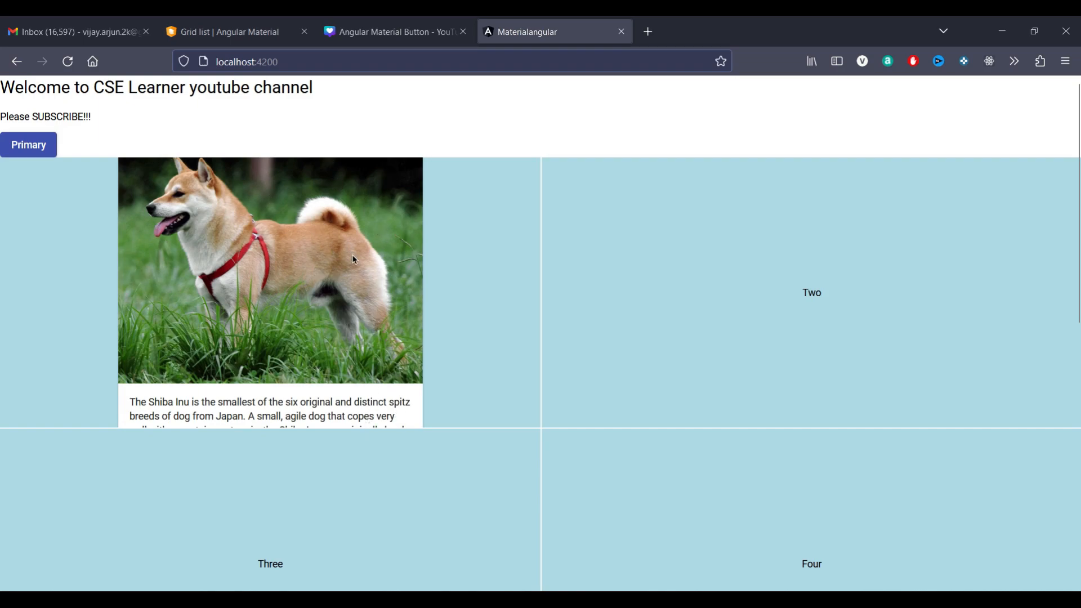
pyautogui.moveTo(383, 373)
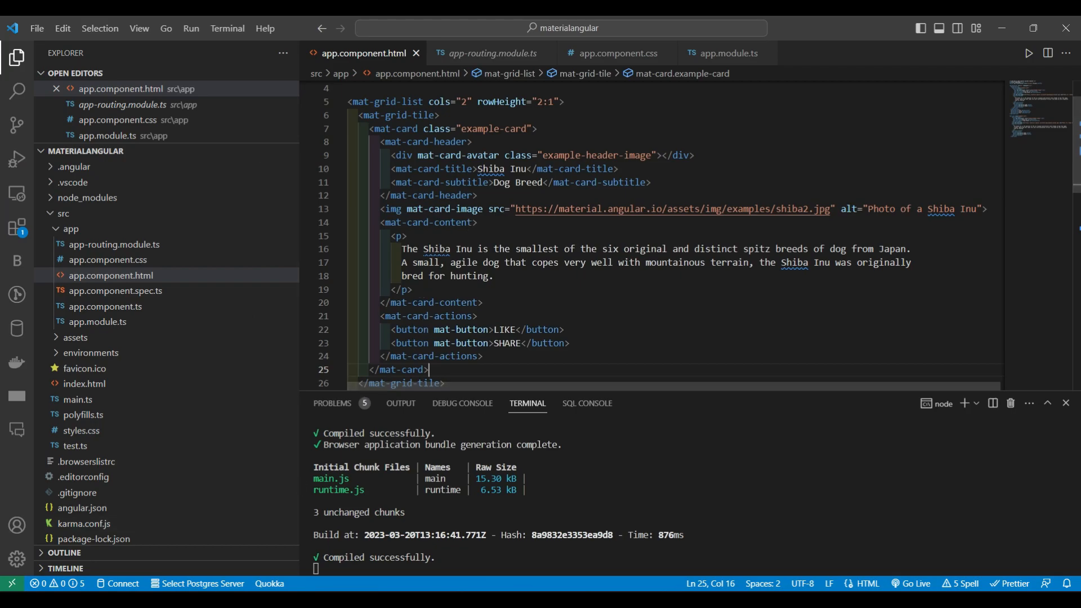
pyautogui.click(528, 32)
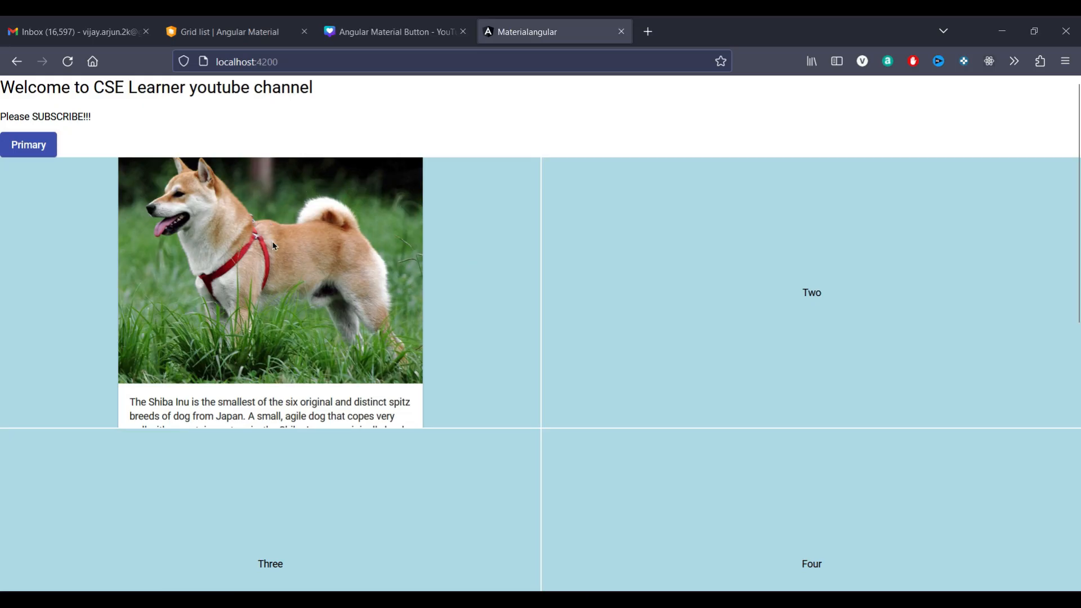